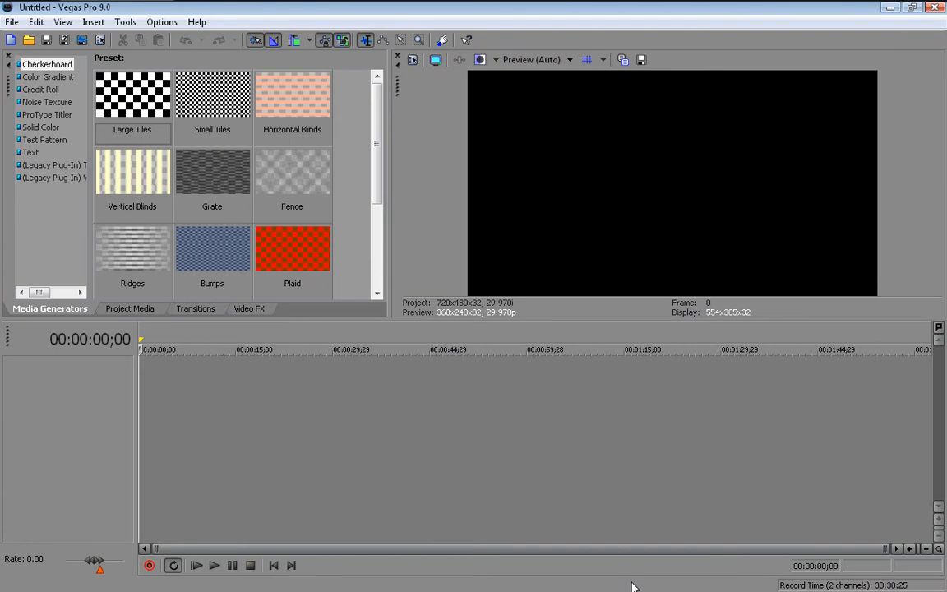
# Step: Import the HD Clips video into Project Media via File > Import > Media
pyautogui.click(129, 308)
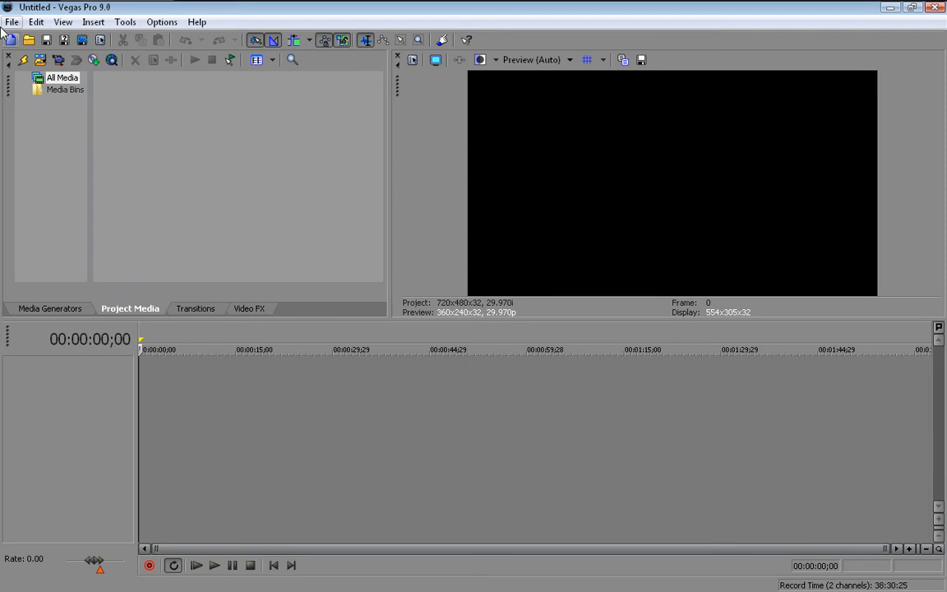
pyautogui.click(11, 22)
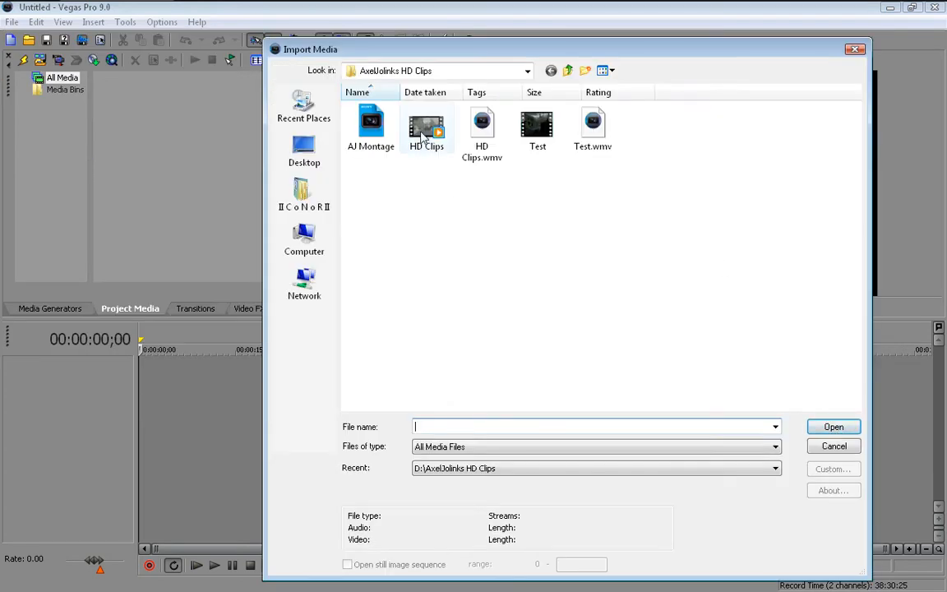
pyautogui.doubleClick(425, 125)
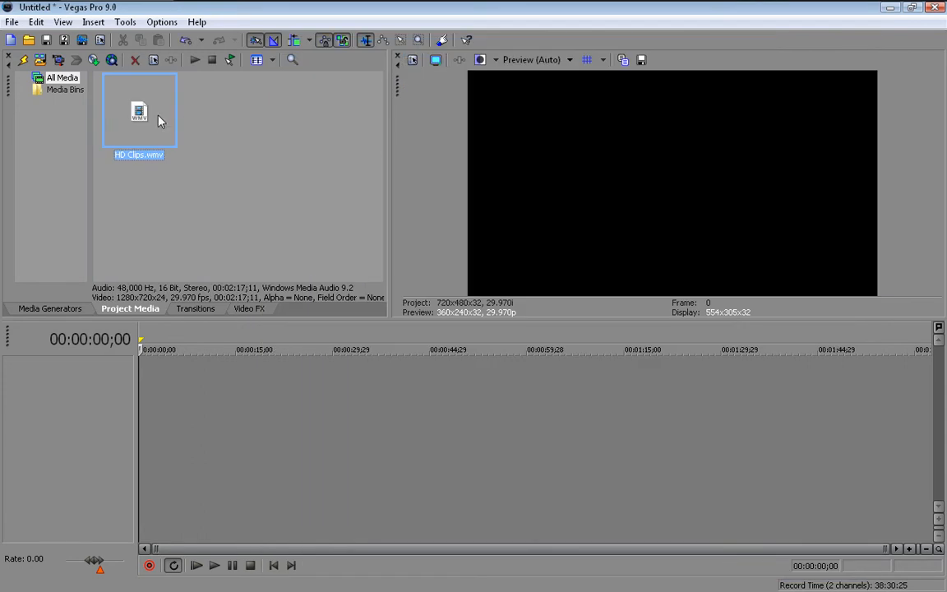
pyautogui.click(12, 22)
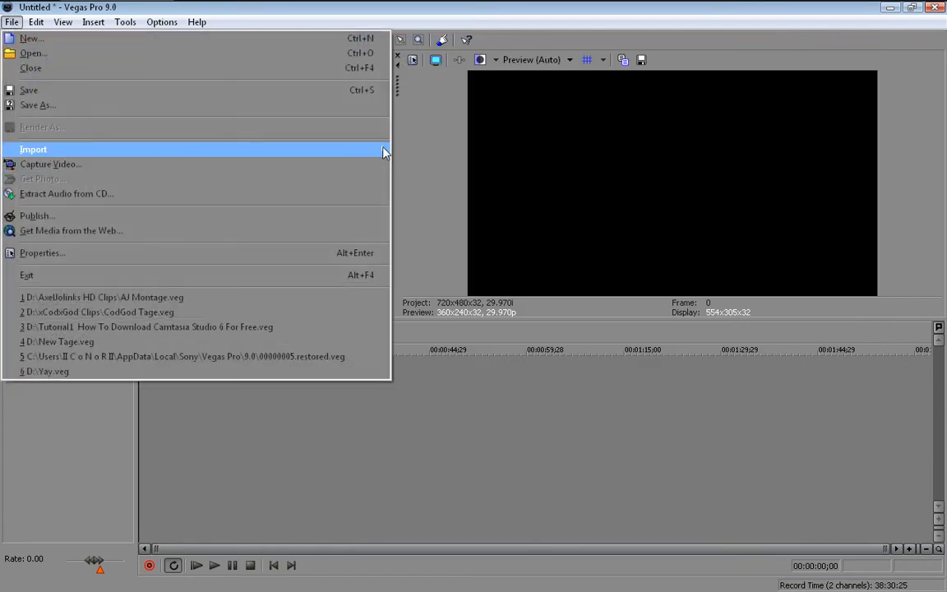
# Step: Import DirtyClips.wmv from the xCodxGod Clips folder on drive D
pyautogui.click(33, 148)
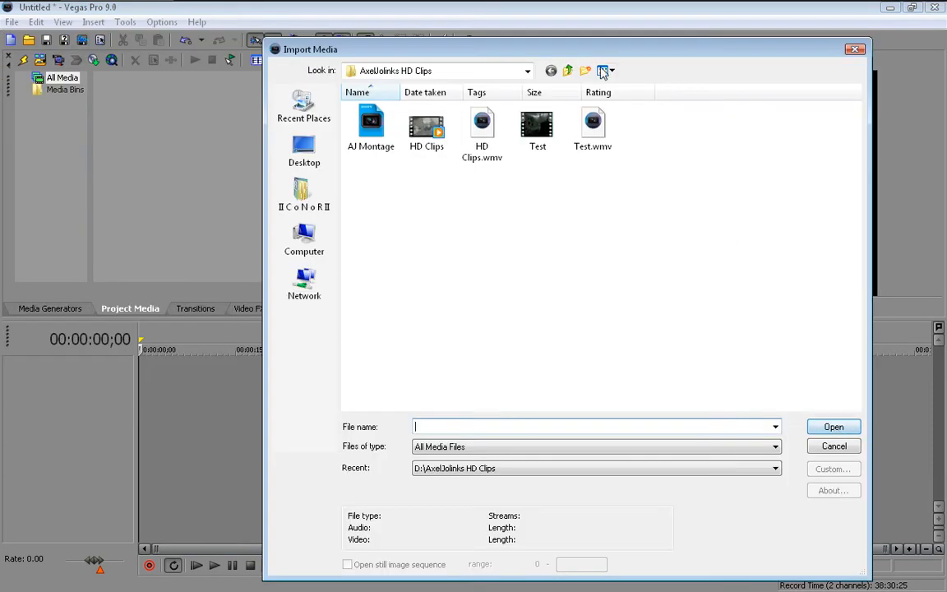
pyautogui.click(568, 71)
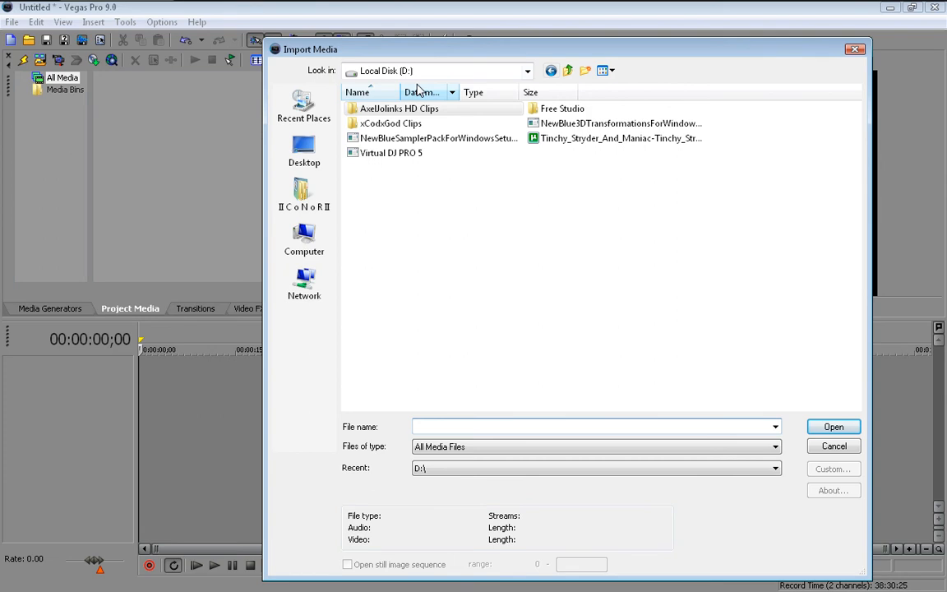
pyautogui.doubleClick(392, 123)
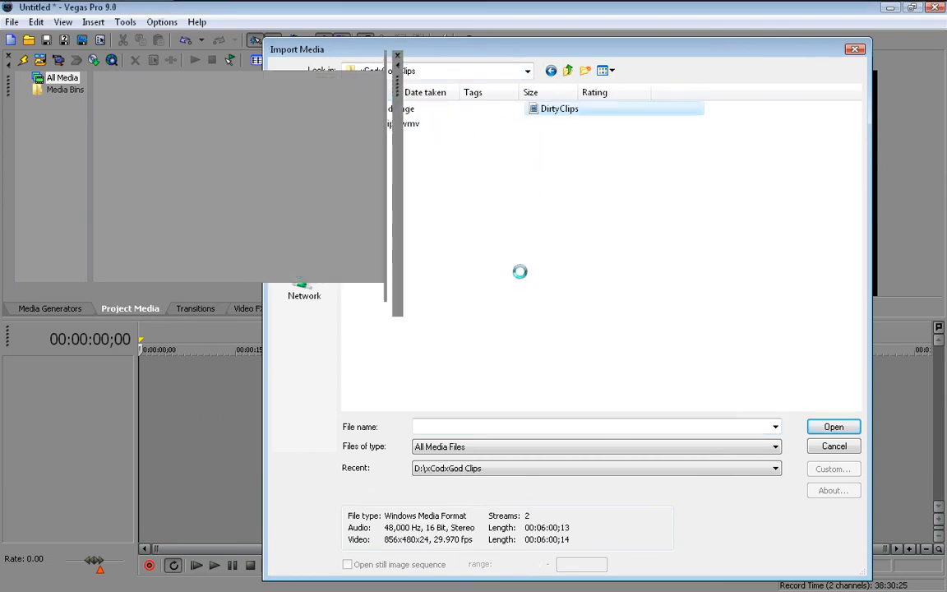
pyautogui.click(832, 426)
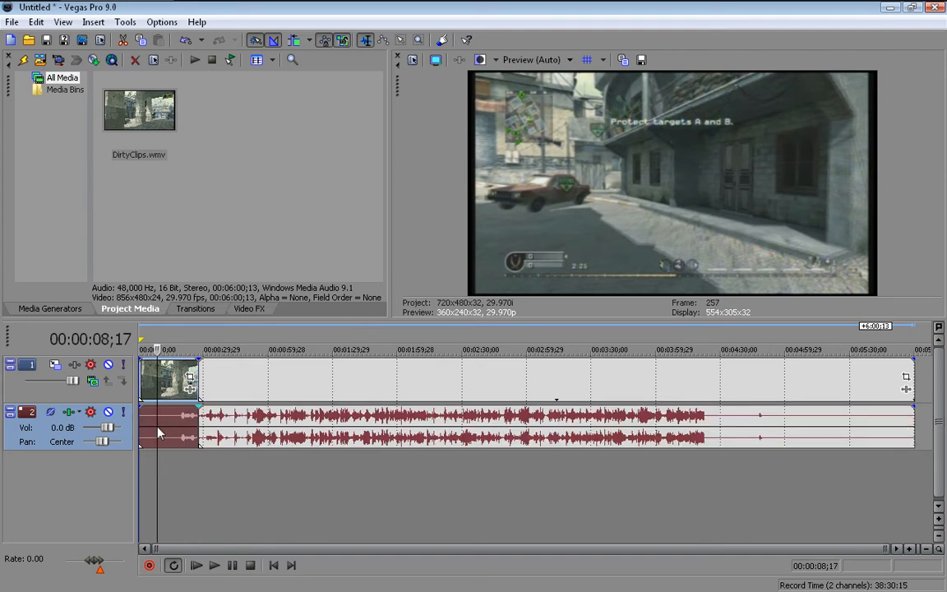
pyautogui.moveTo(165, 387)
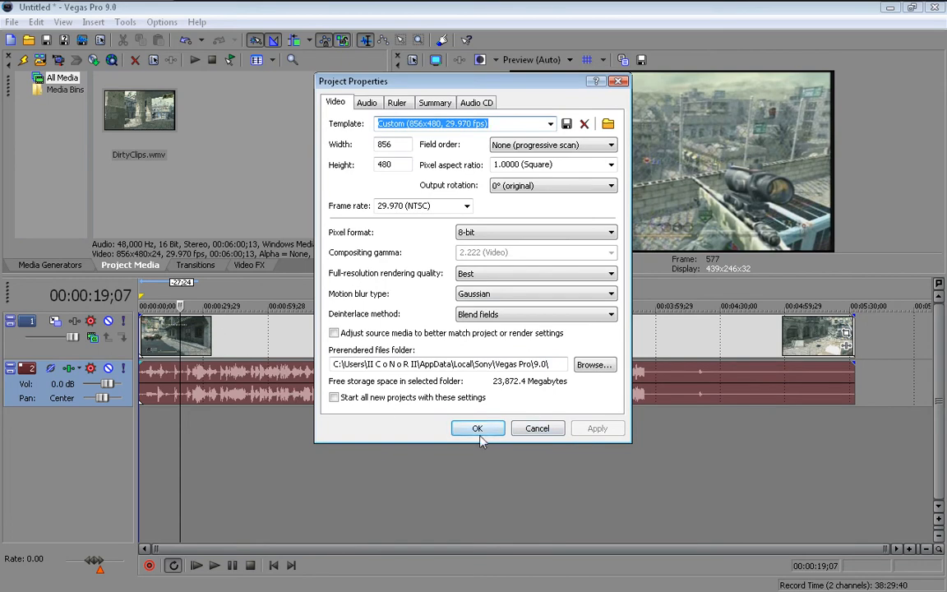
# Step: Apply the Custom 856x480 project properties and select the DirtyClips event on the timeline
pyautogui.click(476, 427)
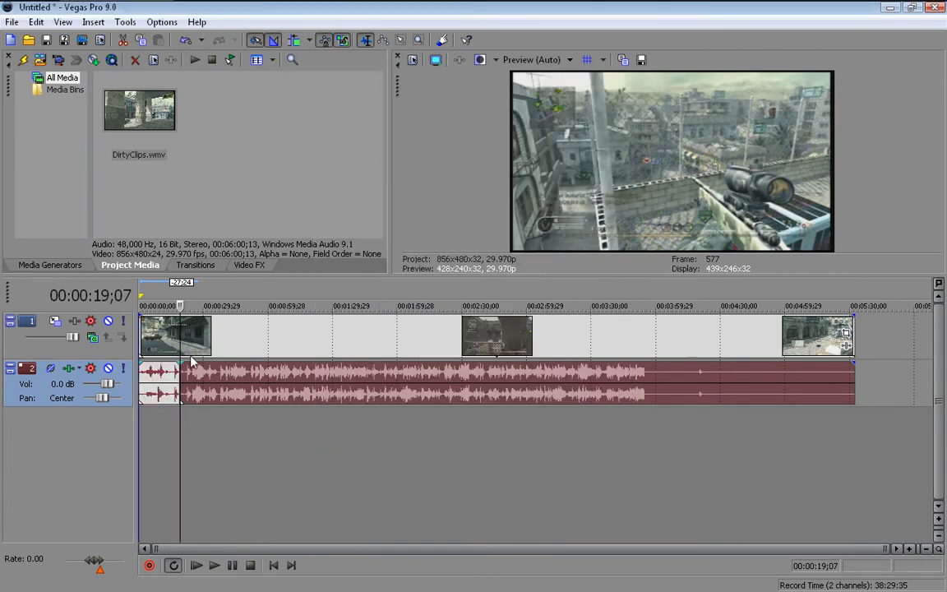
pyautogui.click(234, 332)
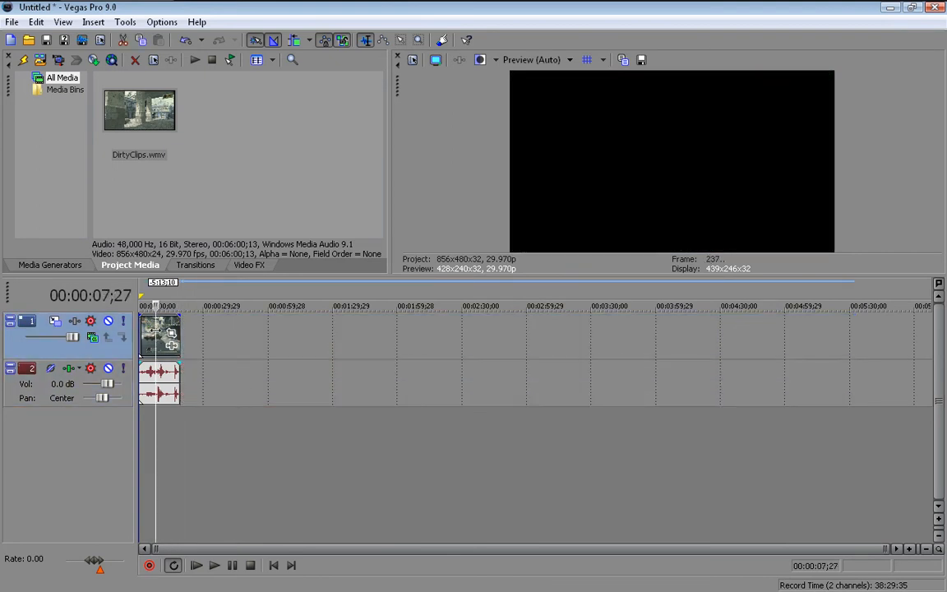
# Step: Uncheck Maintain Aspect Ratio on the clip and set preview quality to Best > Full
pyautogui.rightClick(160, 335)
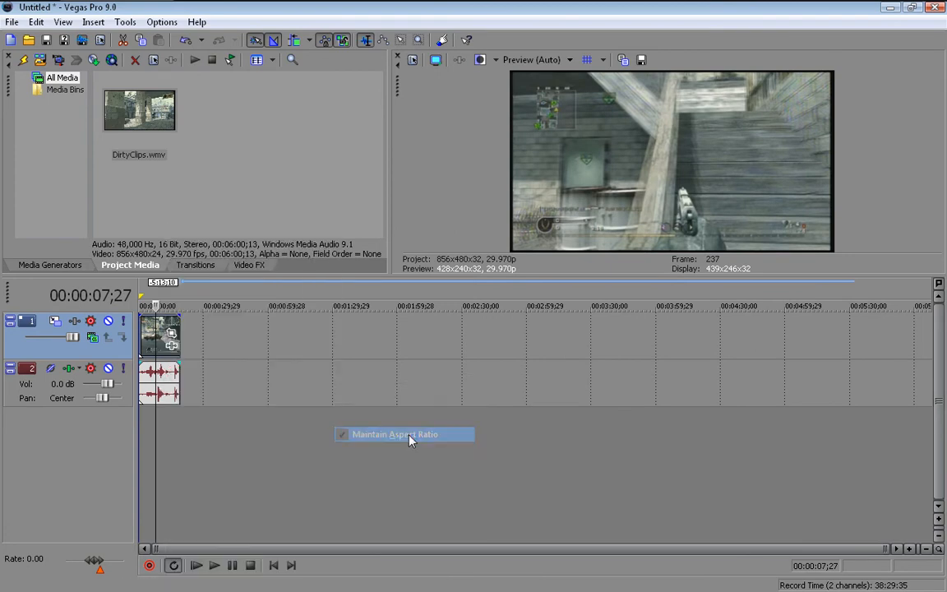
pyautogui.click(394, 434)
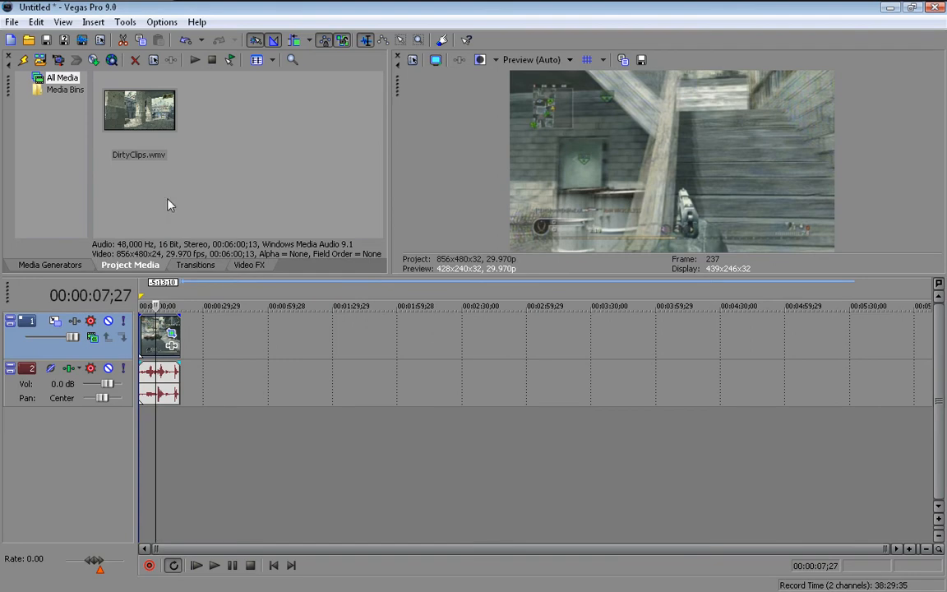
pyautogui.moveTo(182, 364)
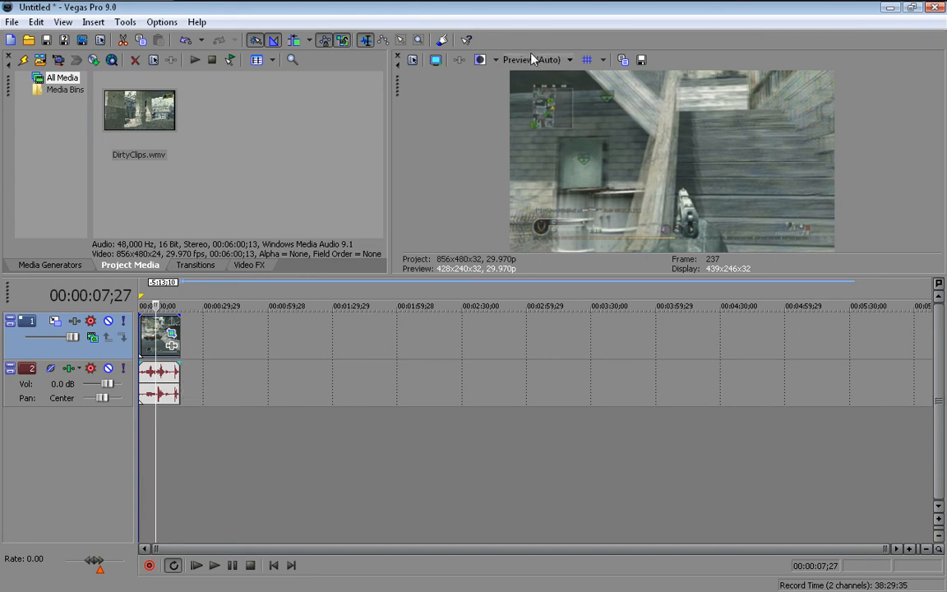
pyautogui.click(532, 59)
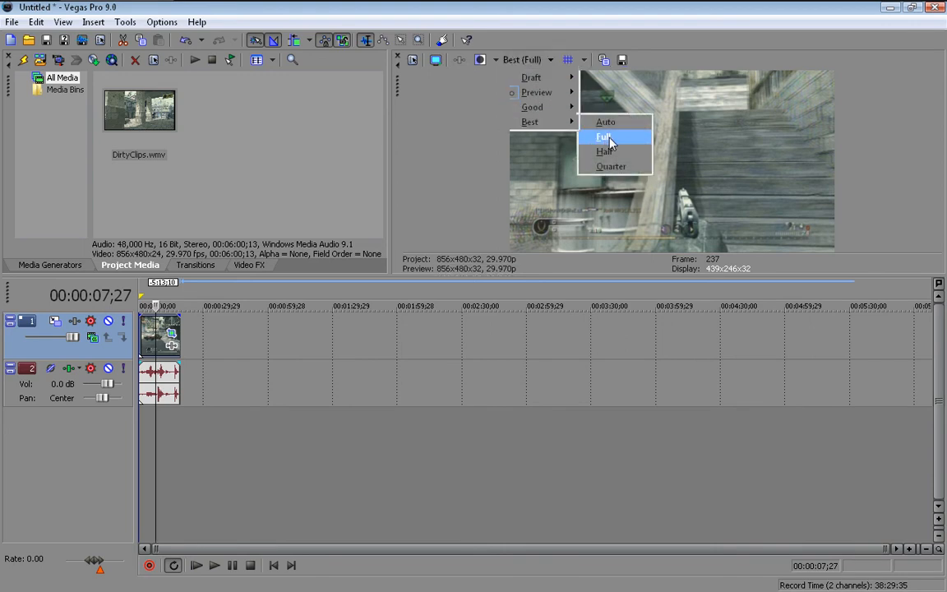
pyautogui.click(603, 137)
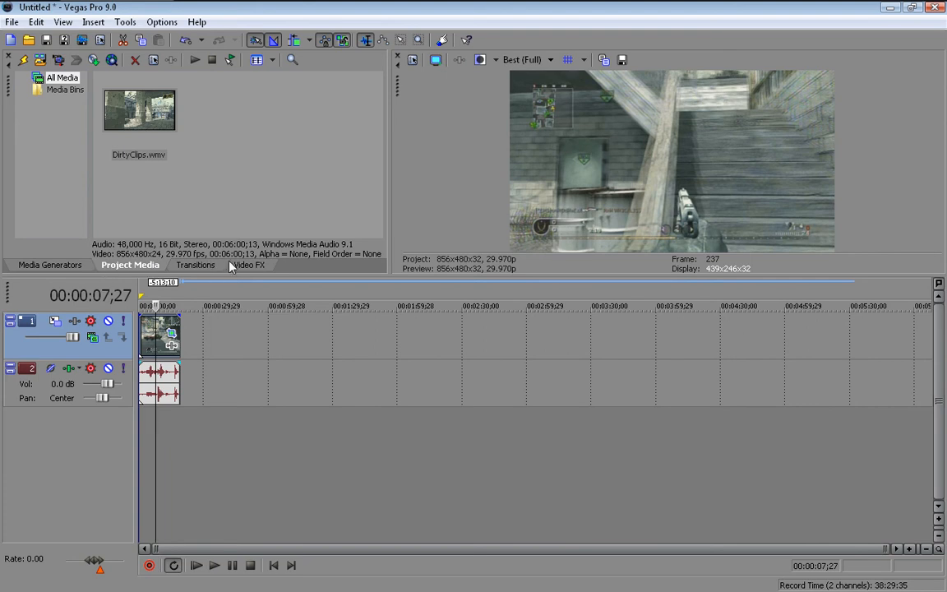
# Step: Apply Brightness and Contrast to the clip: brightness -0.23, contrast 0.17, contrast center 0.30
pyautogui.click(249, 264)
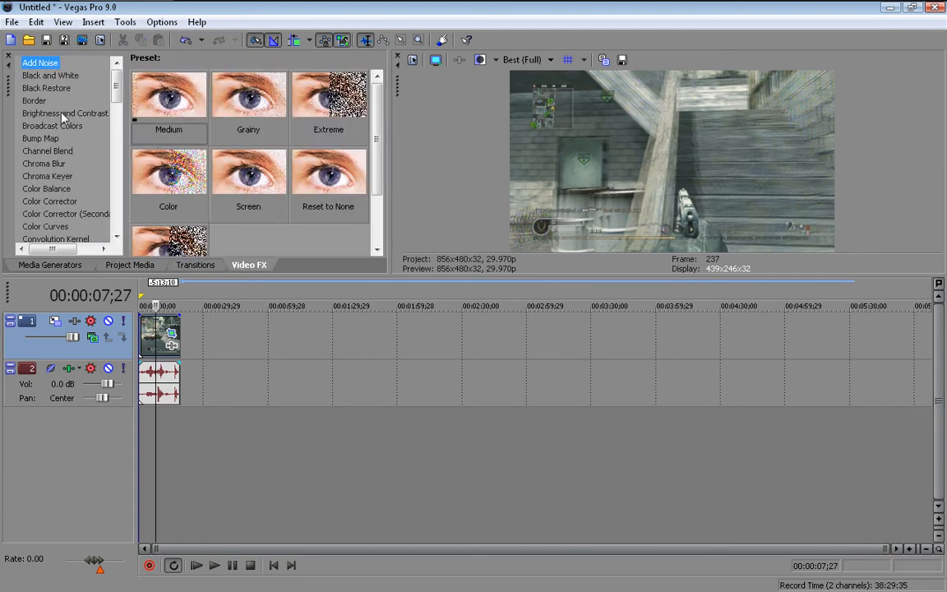
pyautogui.click(65, 112)
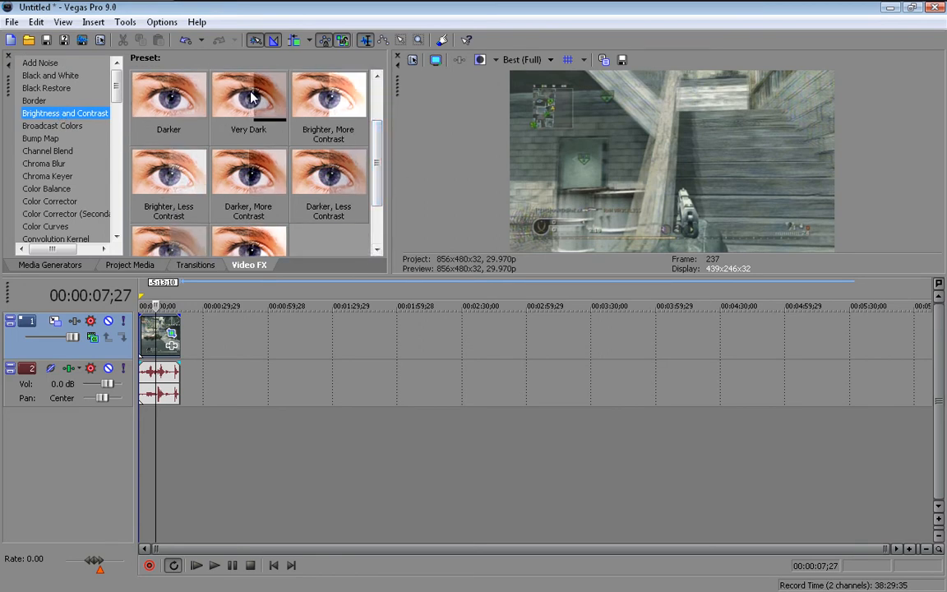
pyautogui.doubleClick(249, 94)
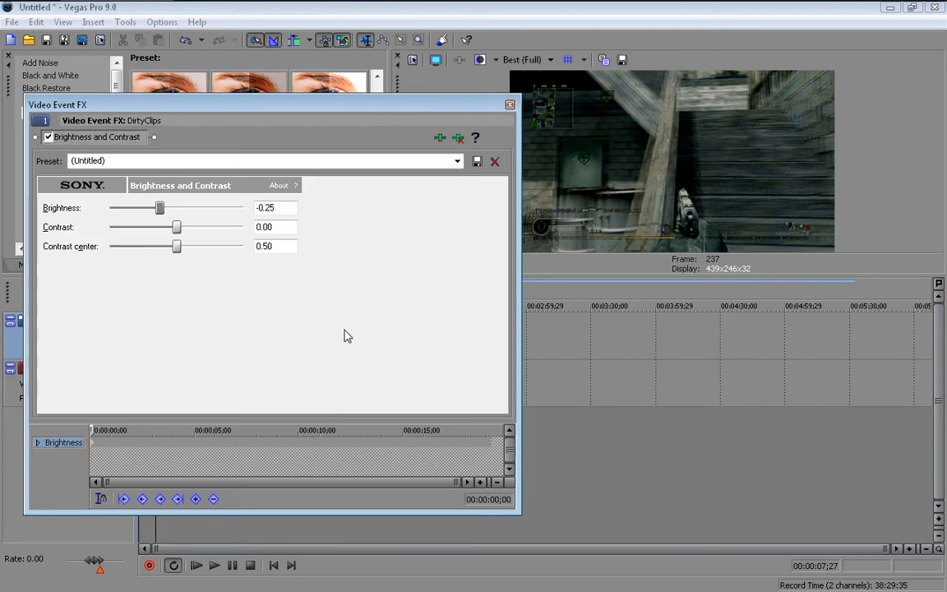
pyautogui.moveTo(159, 207); pyautogui.dragTo(133, 207)
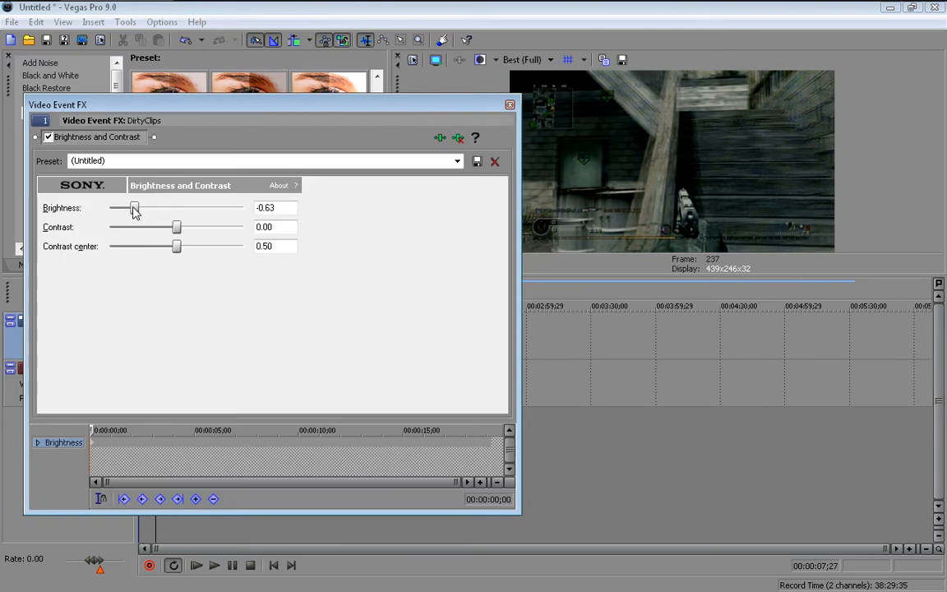
pyautogui.moveTo(134, 208); pyautogui.dragTo(161, 208)
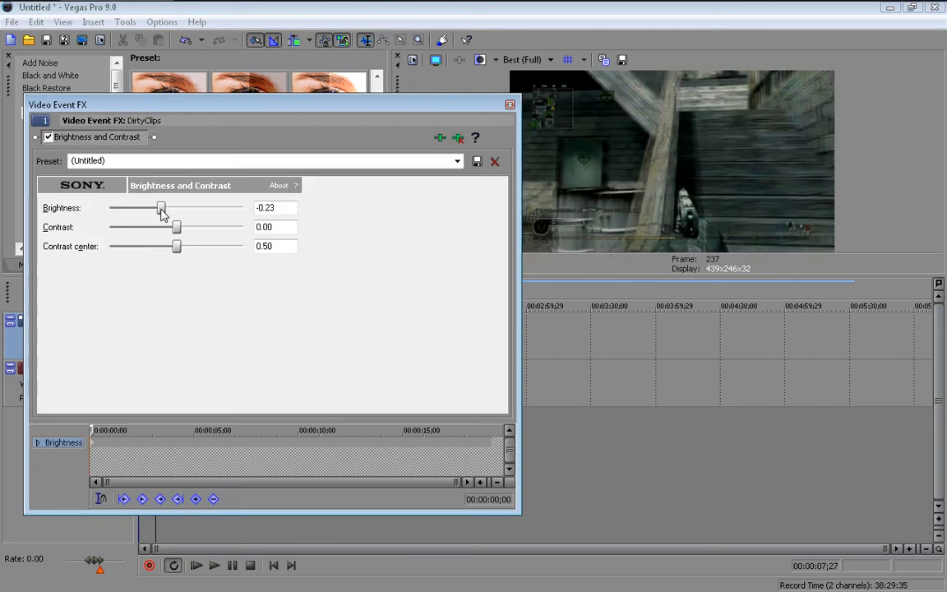
pyautogui.moveTo(176, 227); pyautogui.dragTo(185, 227)
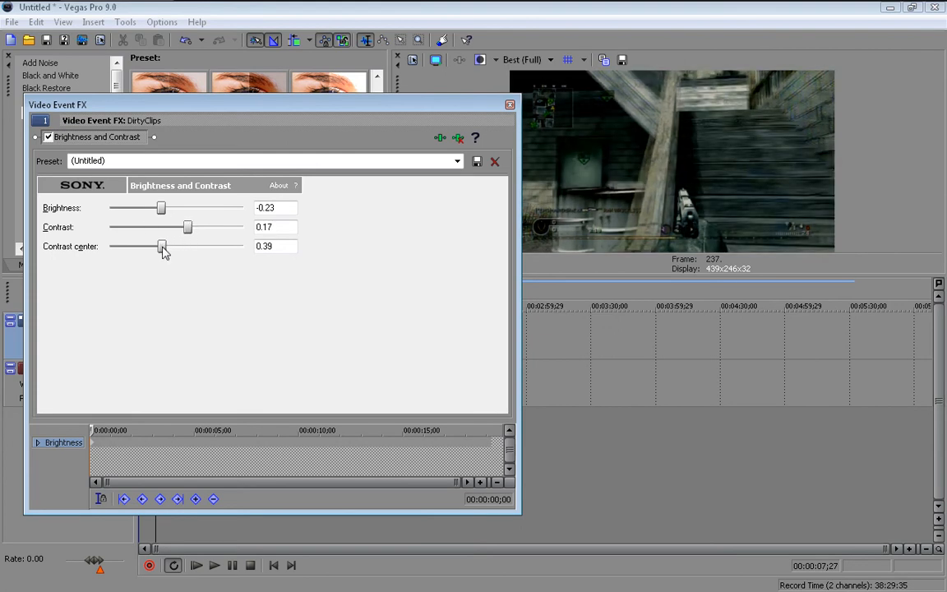
pyautogui.moveTo(161, 246); pyautogui.dragTo(150, 247)
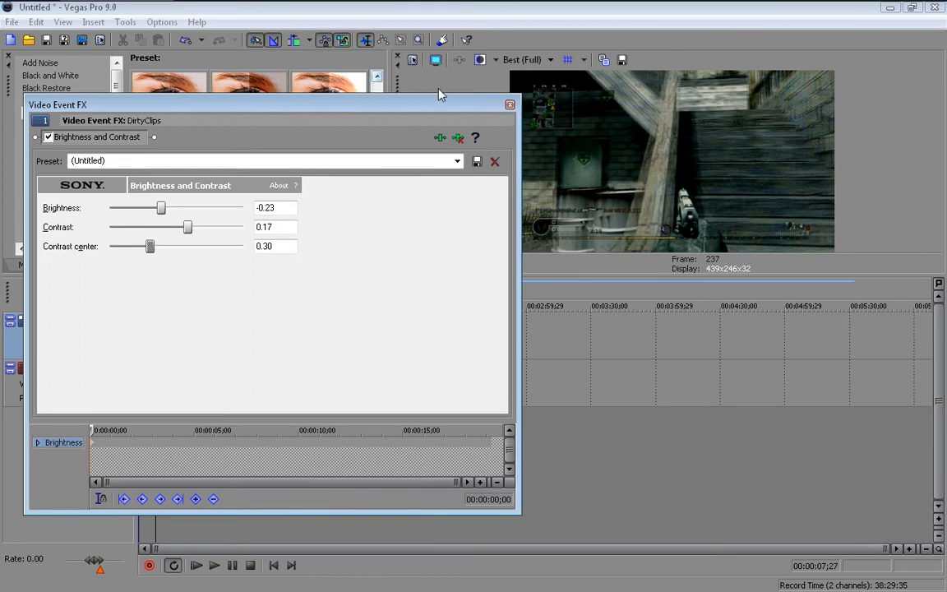
pyautogui.click(509, 104)
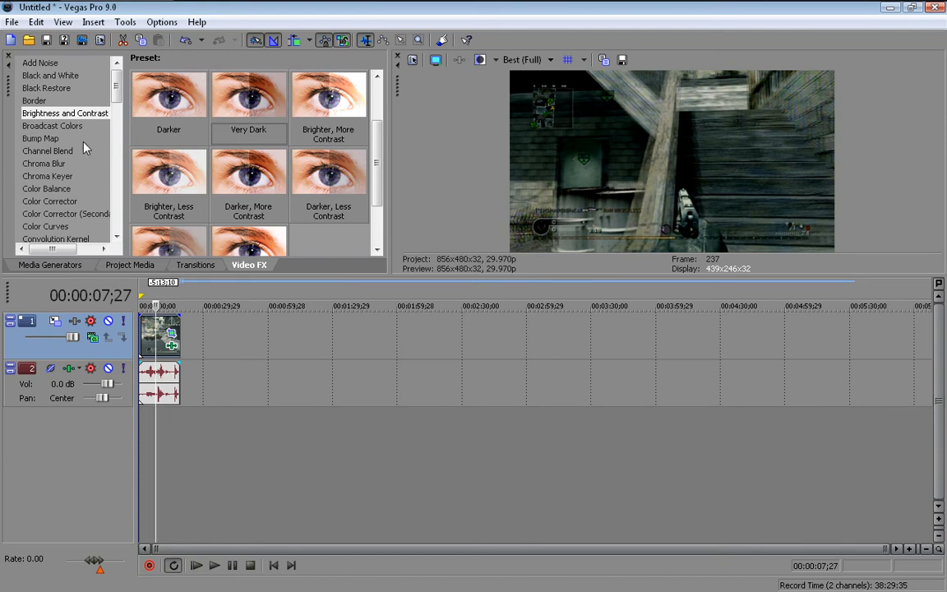
# Step: Add a Color Corrector to the clip with saturation 1.500, gamma 1.166 and gain 1.278
pyautogui.click(50, 201)
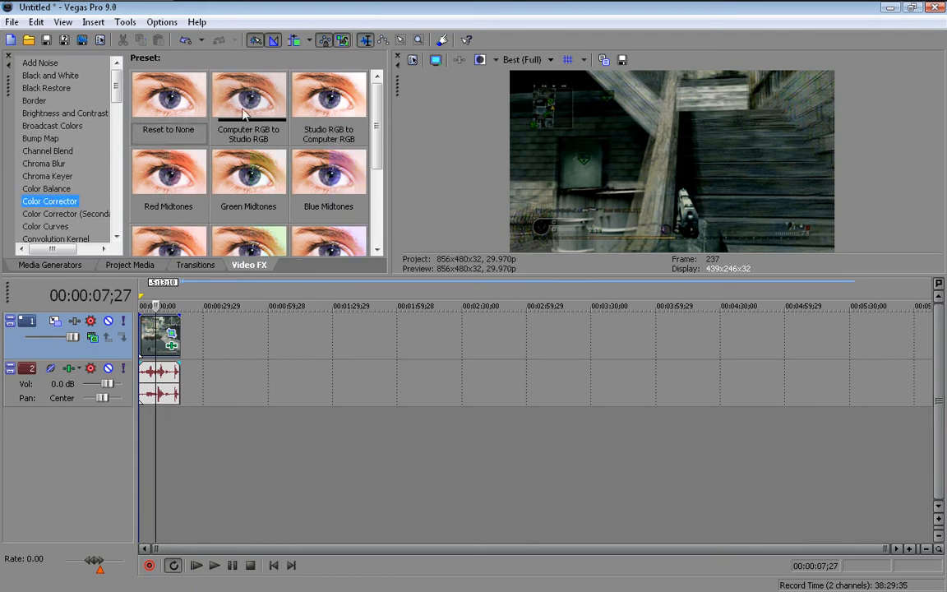
pyautogui.click(328, 99)
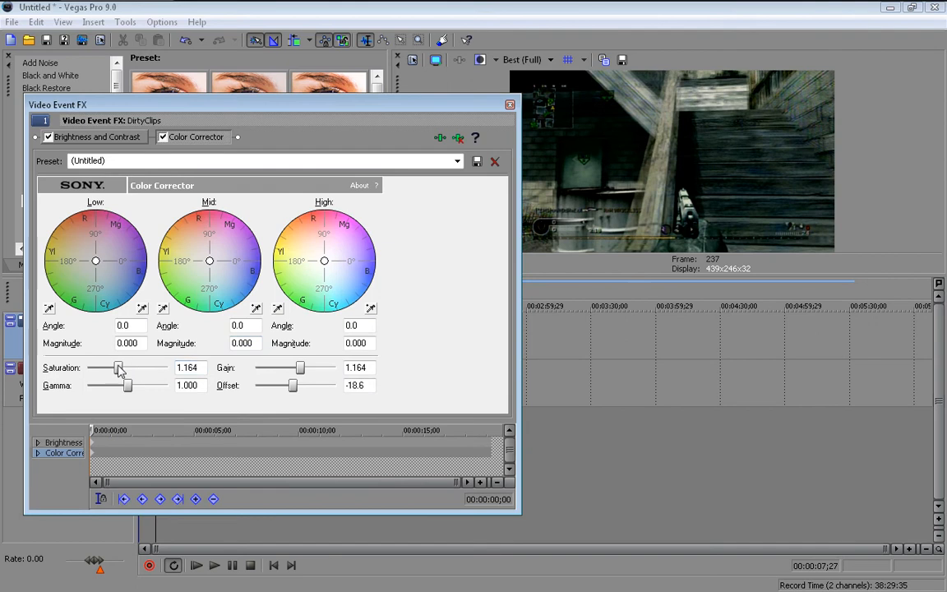
pyautogui.moveTo(118, 367); pyautogui.dragTo(130, 368)
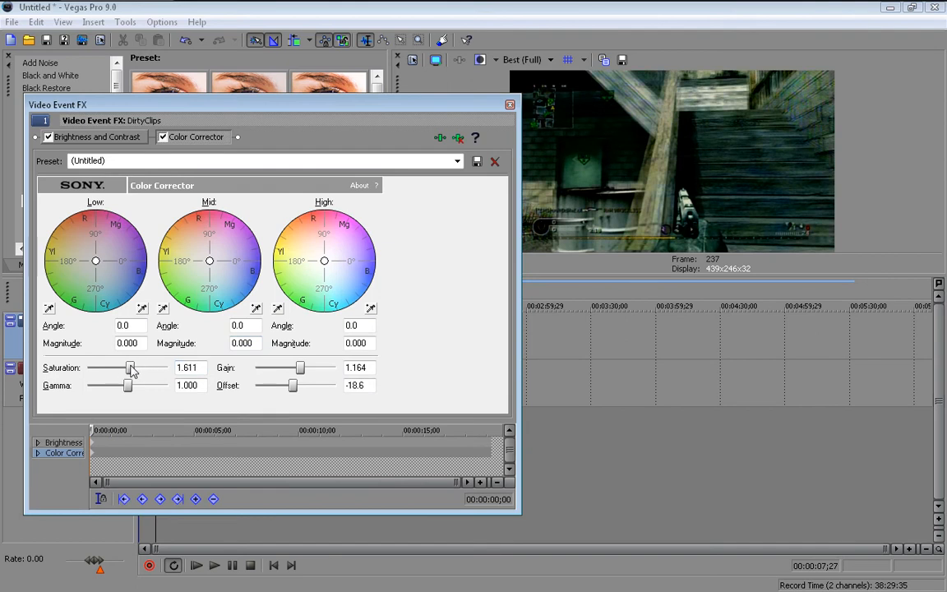
pyautogui.moveTo(132, 367); pyautogui.dragTo(129, 384)
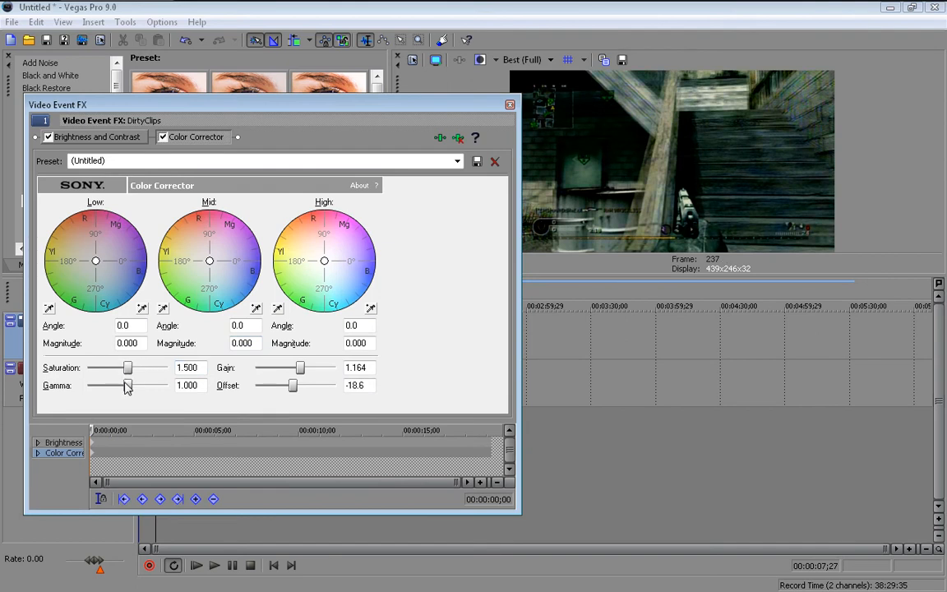
pyautogui.moveTo(127, 385); pyautogui.dragTo(130, 385)
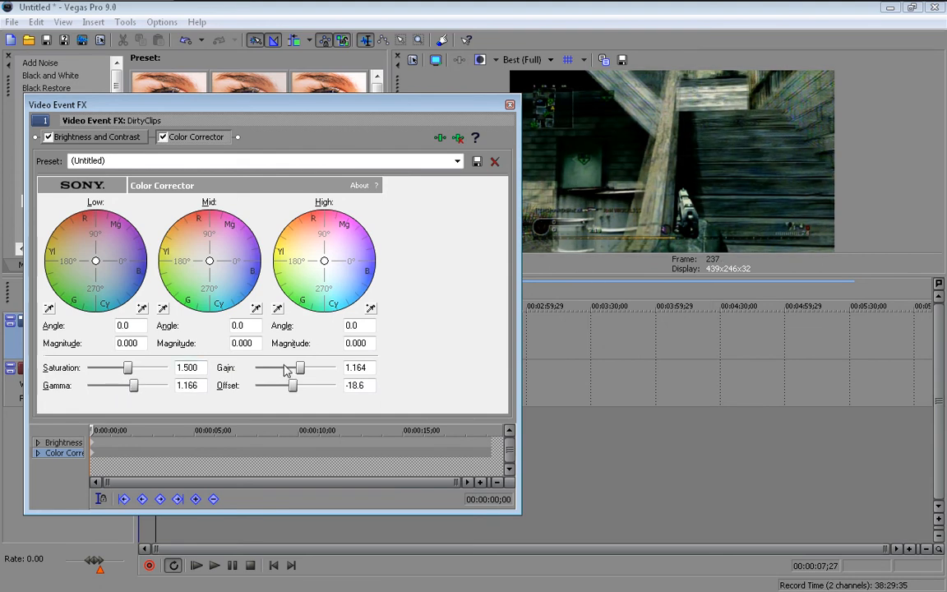
pyautogui.moveTo(285, 367); pyautogui.dragTo(304, 367)
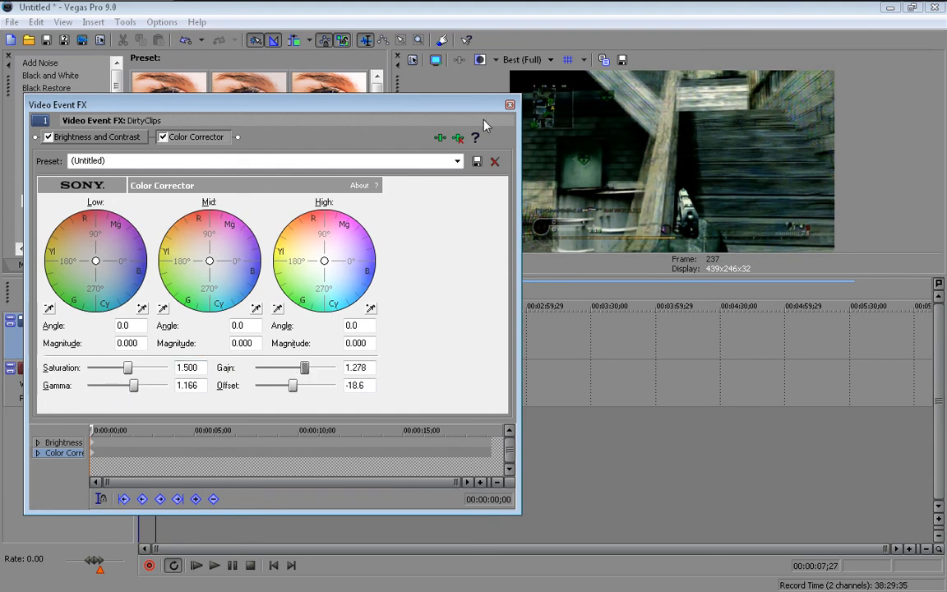
pyautogui.click(510, 104)
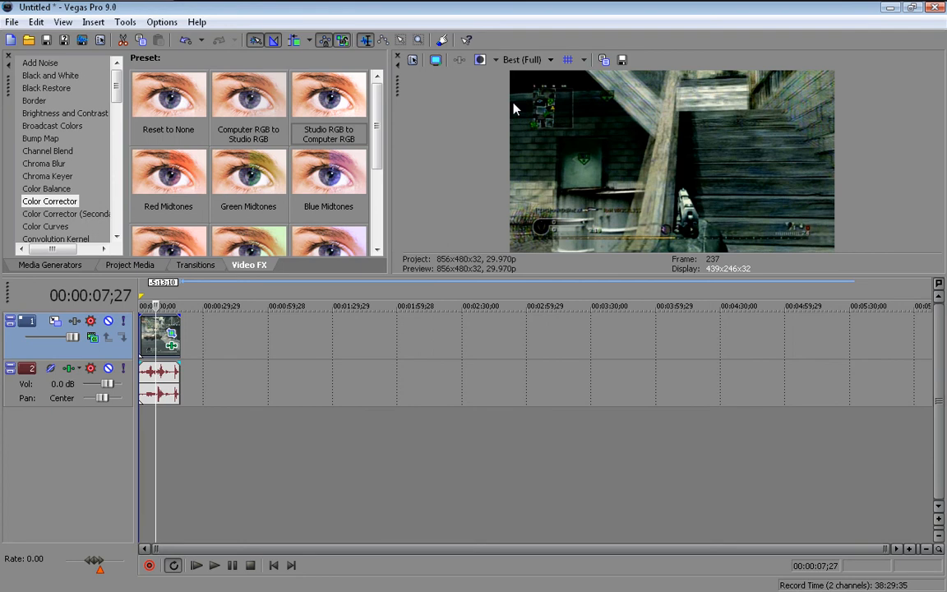
pyautogui.moveTo(318, 274)
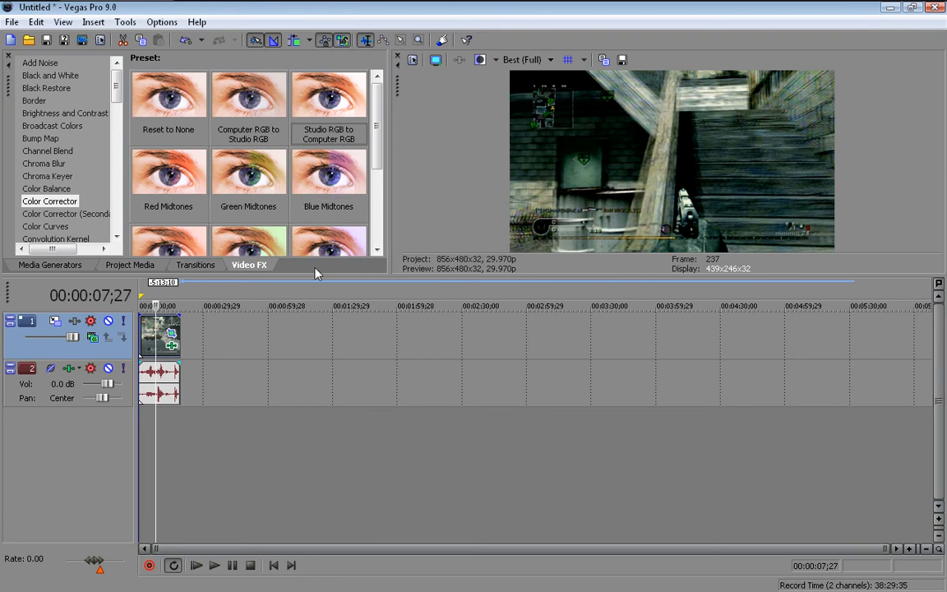
pyautogui.moveTo(316, 288)
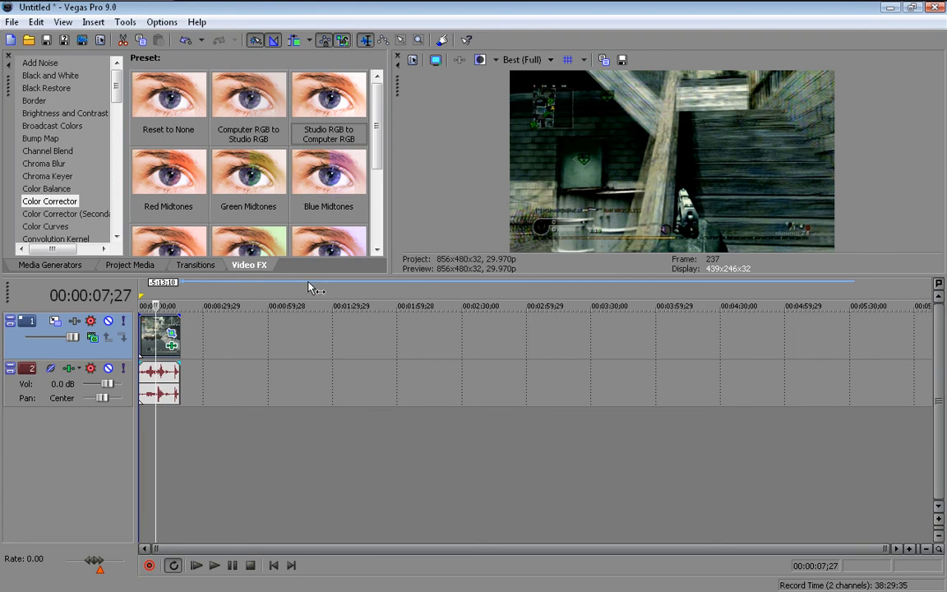
pyautogui.moveTo(88, 119)
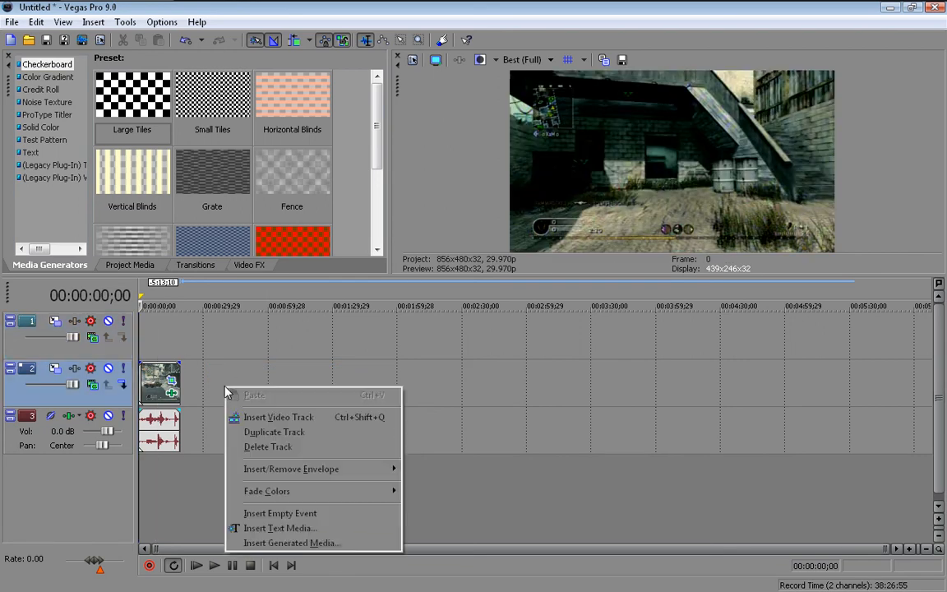
# Step: Show the Noise Texture media generator presets and pick the Starry Sky preset
pyautogui.click(278, 417)
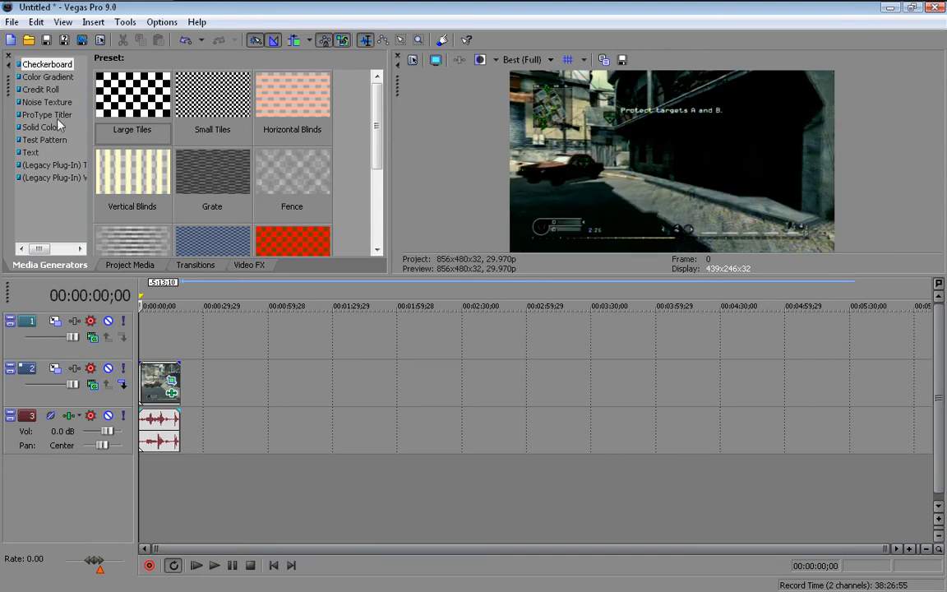
pyautogui.moveTo(52, 90)
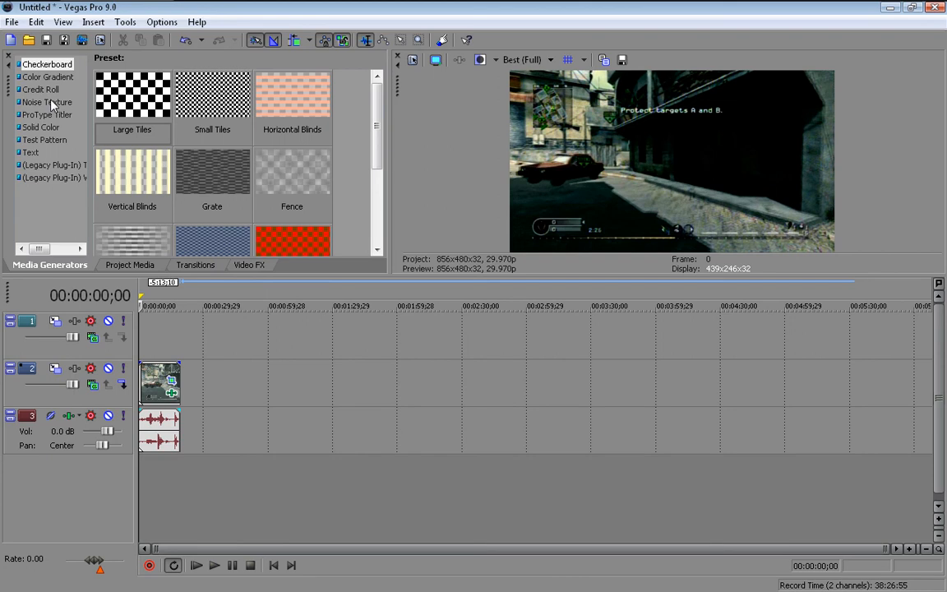
pyautogui.click(47, 102)
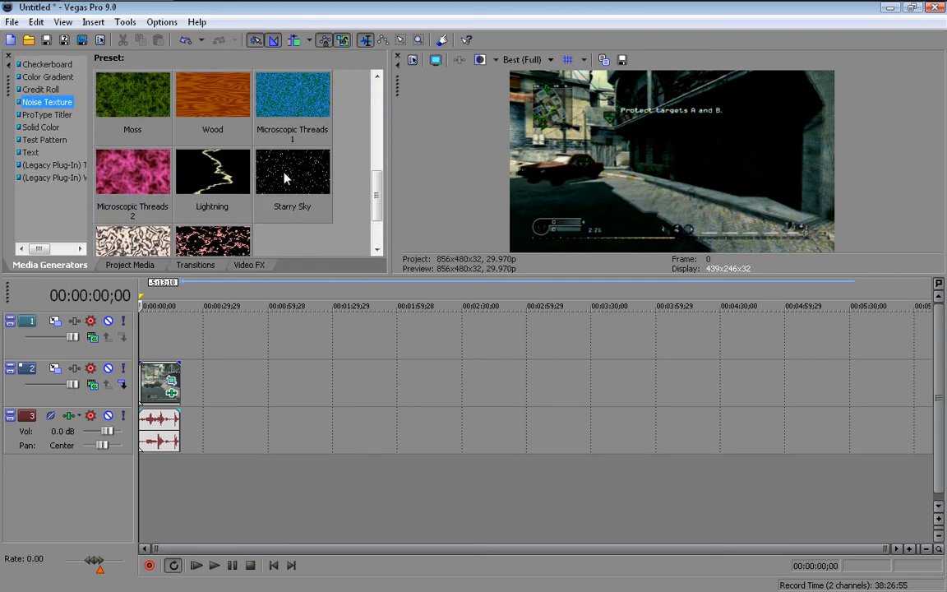
pyautogui.click(292, 172)
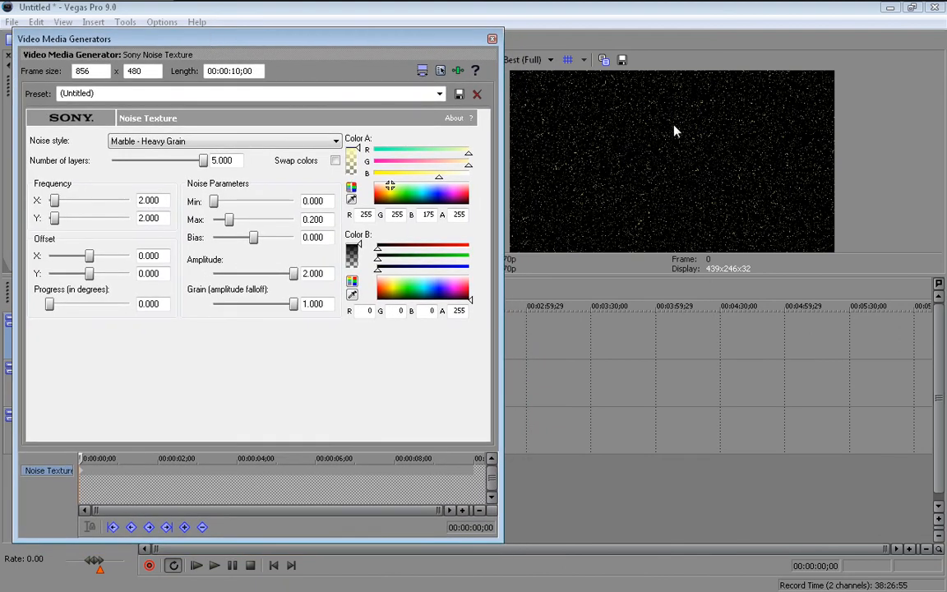
pyautogui.moveTo(364, 194)
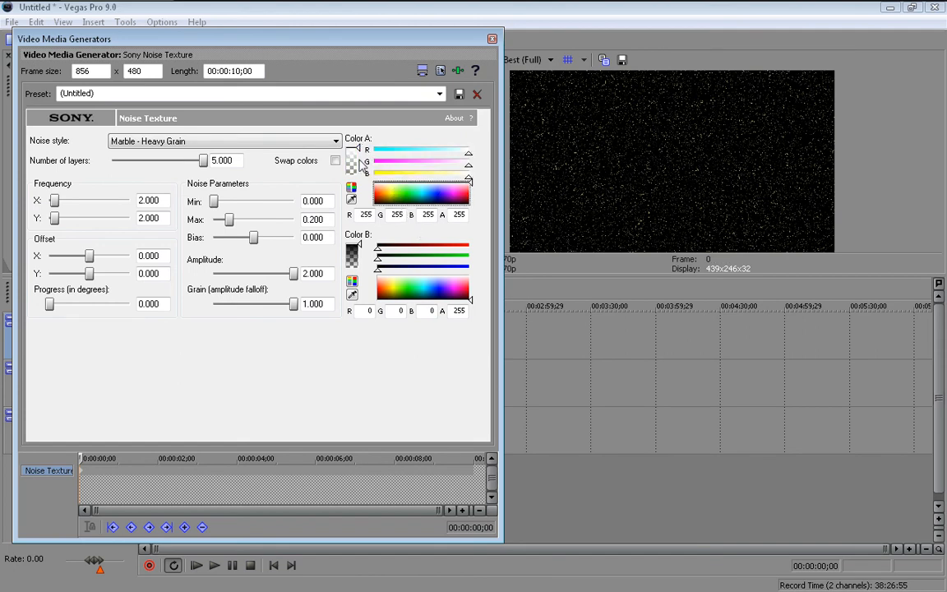
pyautogui.moveTo(364, 156)
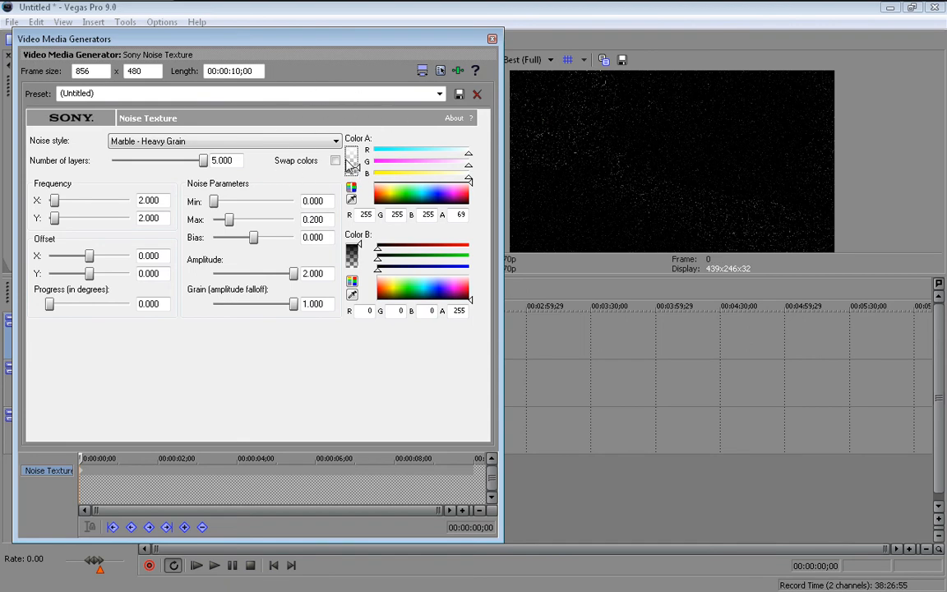
pyautogui.moveTo(368, 175)
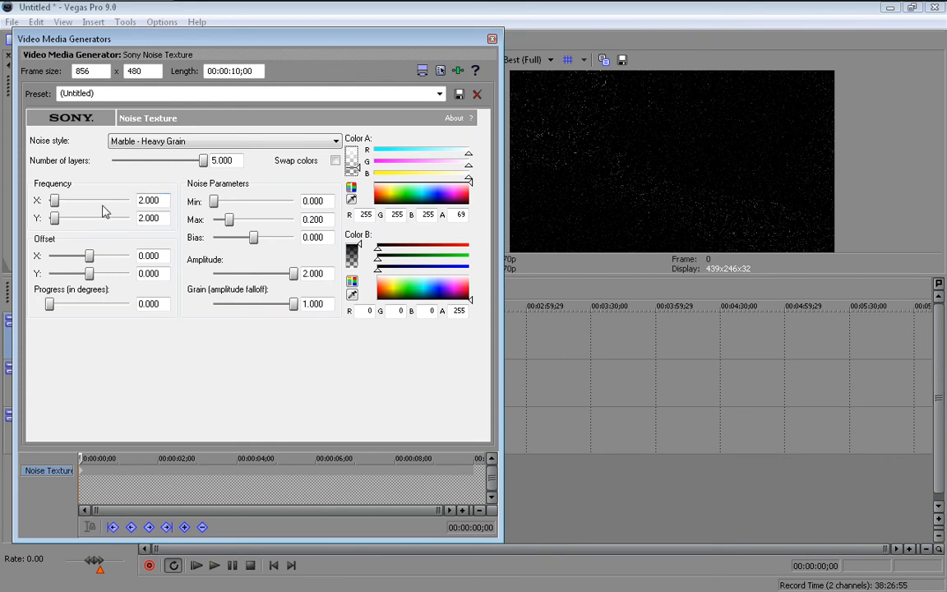
# Step: Drag Frequency Y down to 0.010 so the noise grains become thin vertical rain streaks
pyautogui.moveTo(54, 218); pyautogui.dragTo(51, 218)
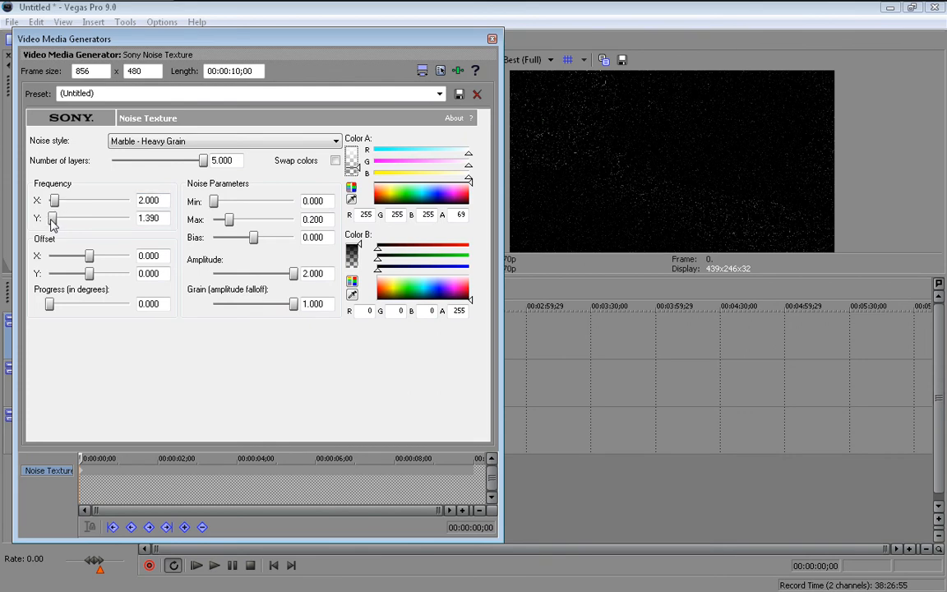
pyautogui.moveTo(52, 218); pyautogui.dragTo(51, 218)
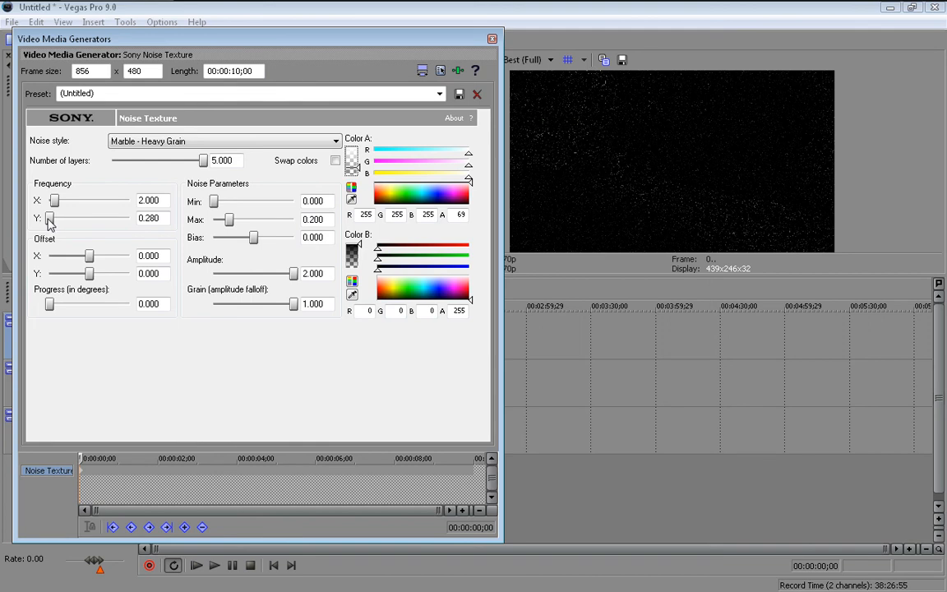
pyautogui.moveTo(49, 218); pyautogui.dragTo(47, 218)
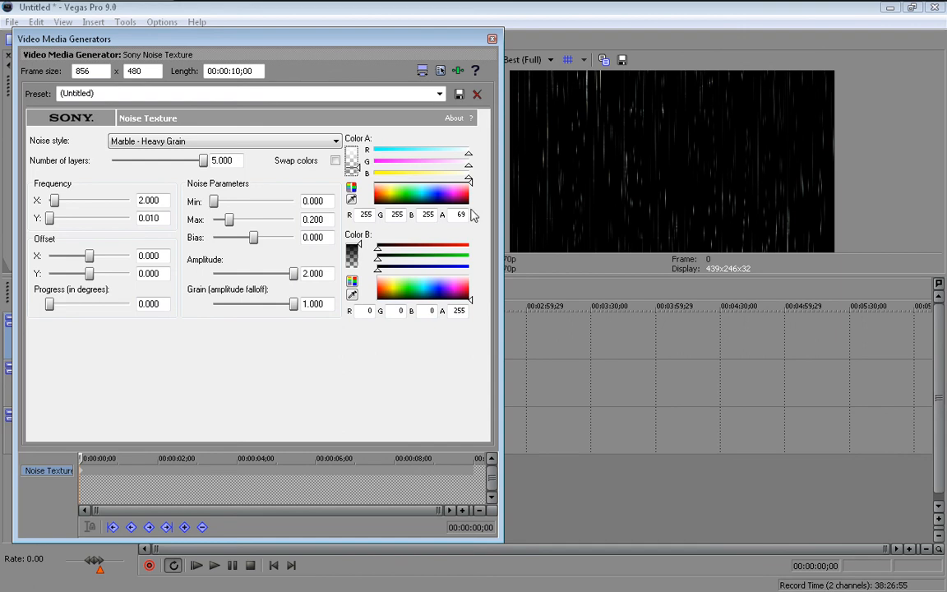
pyautogui.moveTo(355, 250)
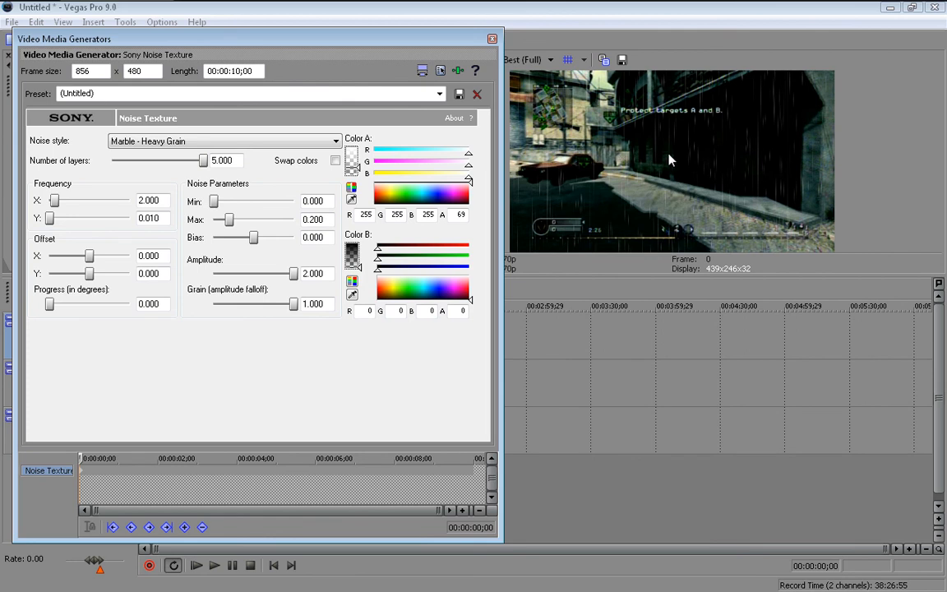
pyautogui.moveTo(686, 162)
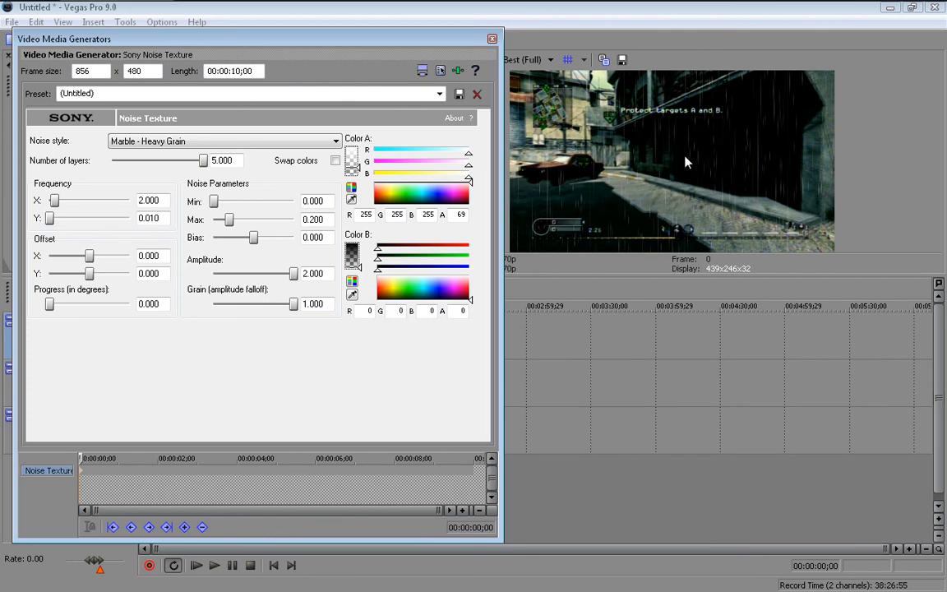
pyautogui.moveTo(103, 483)
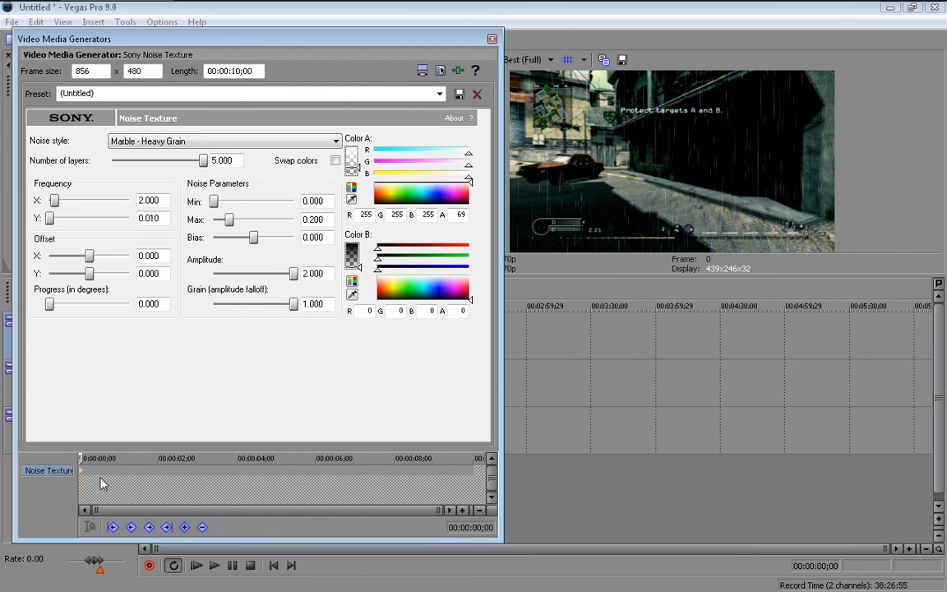
pyautogui.moveTo(83, 476)
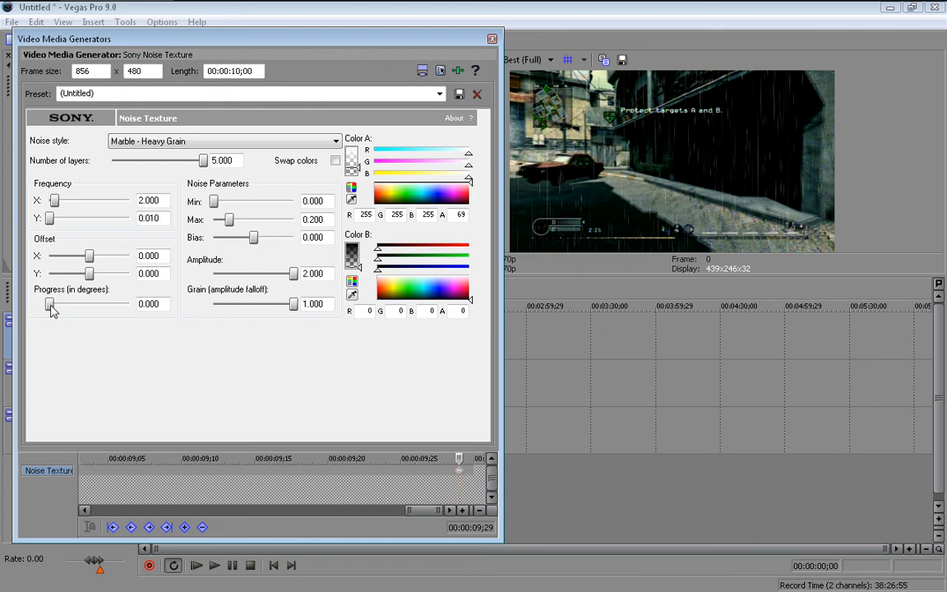
# Step: Set the Noise Texture Progress to 10.000 as the end keyframe of the overlay
pyautogui.moveTo(53, 303); pyautogui.dragTo(129, 303)
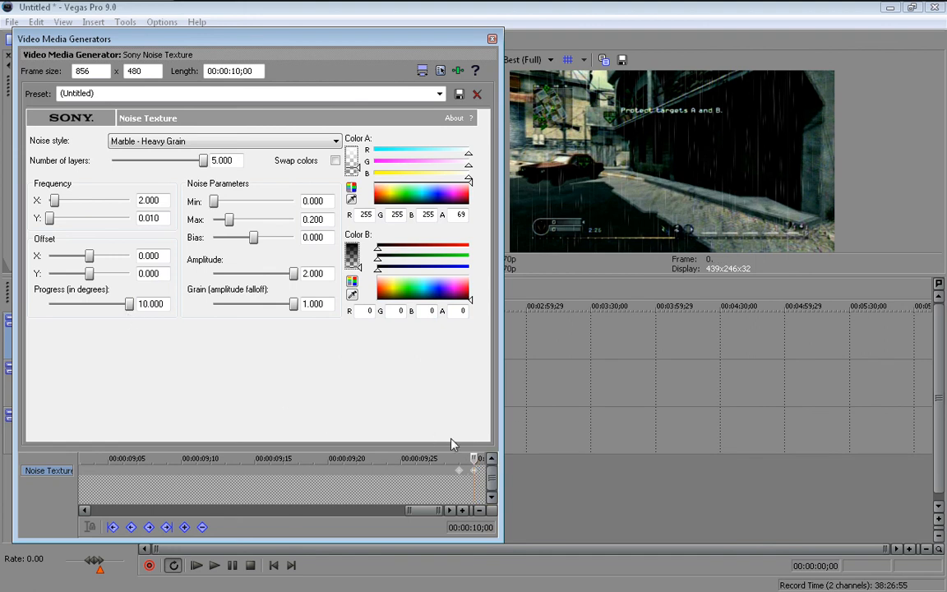
pyautogui.moveTo(201, 215)
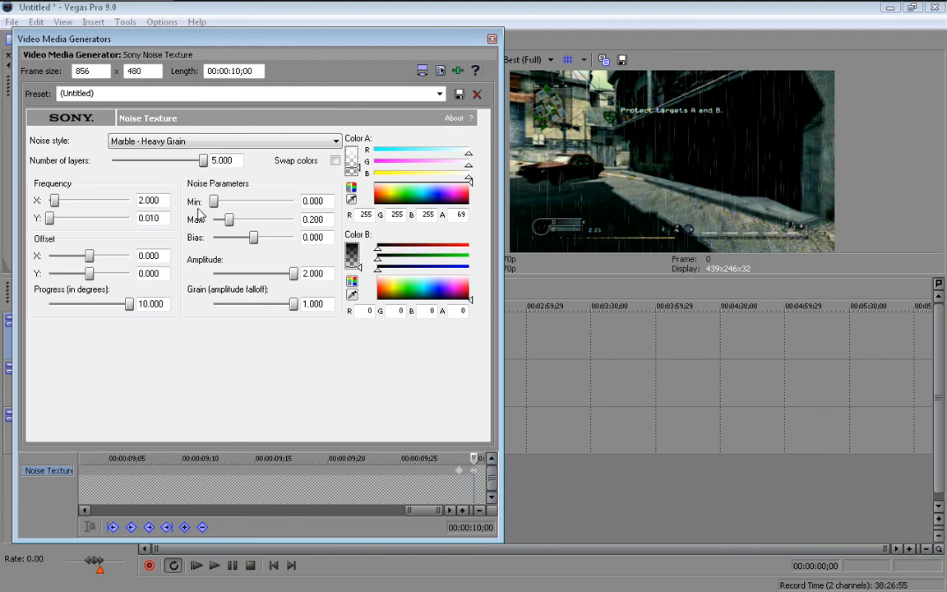
pyautogui.moveTo(634, 214)
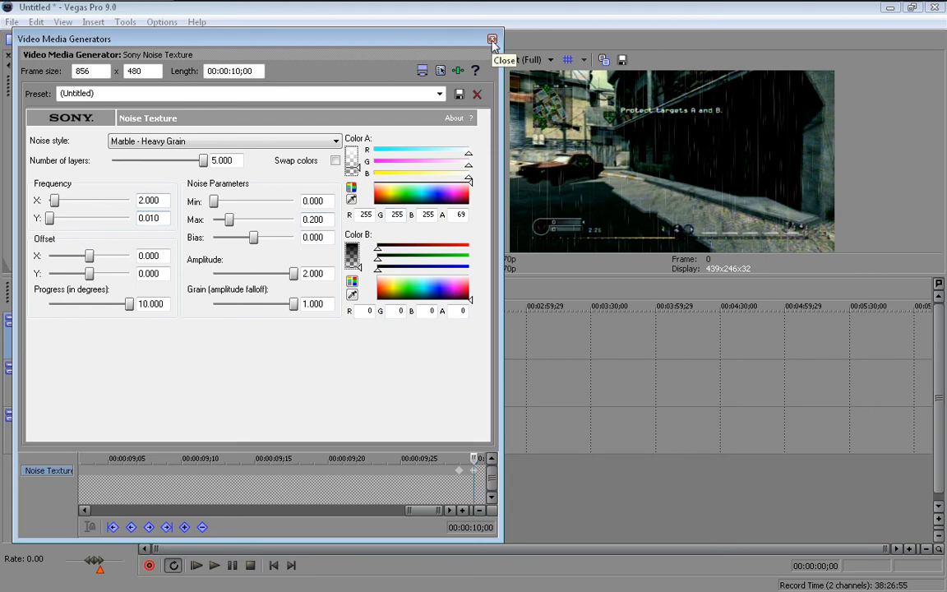
# Step: Close the generator window and lower preview quality to Preview (Auto) for smoother playback
pyautogui.click(491, 38)
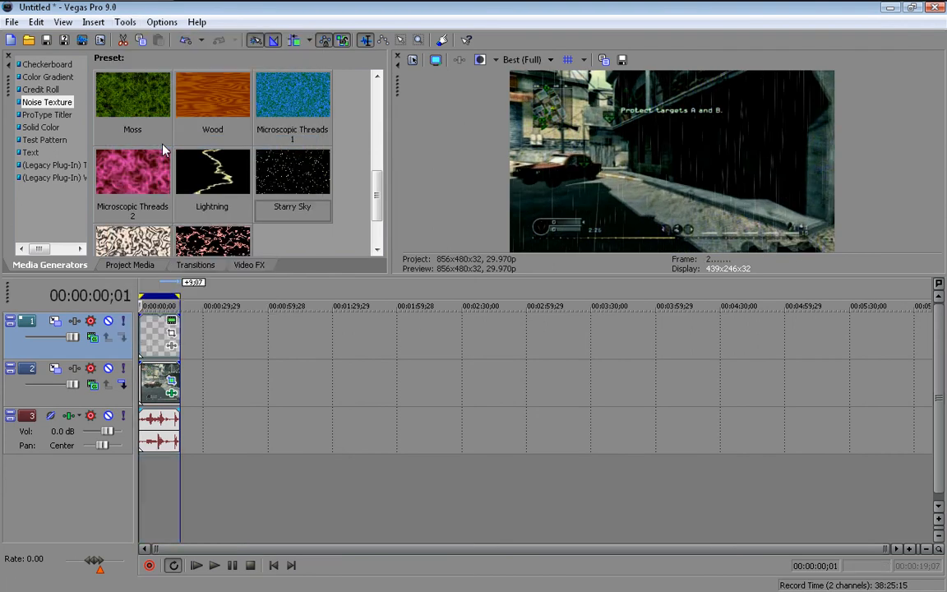
pyautogui.click(196, 564)
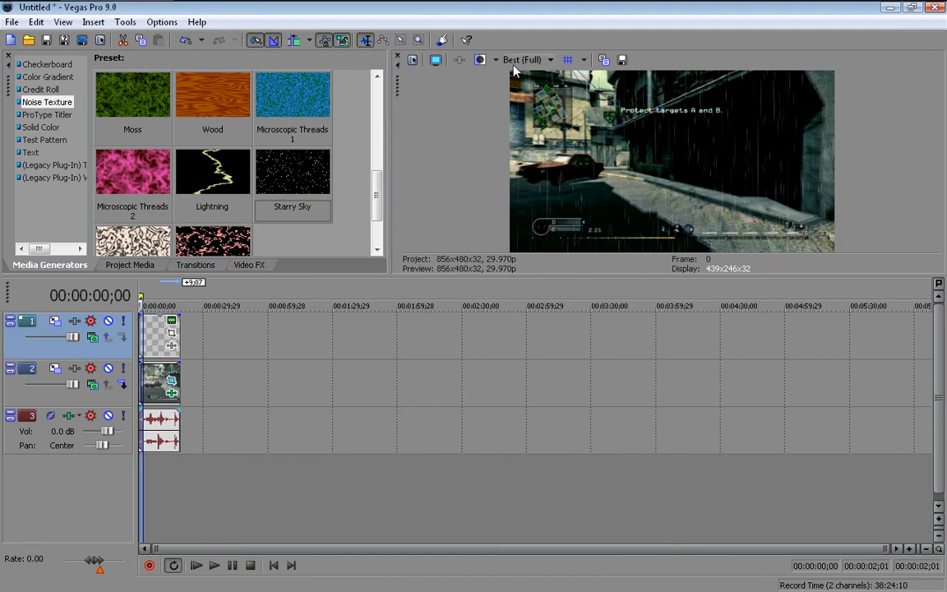
pyautogui.click(550, 59)
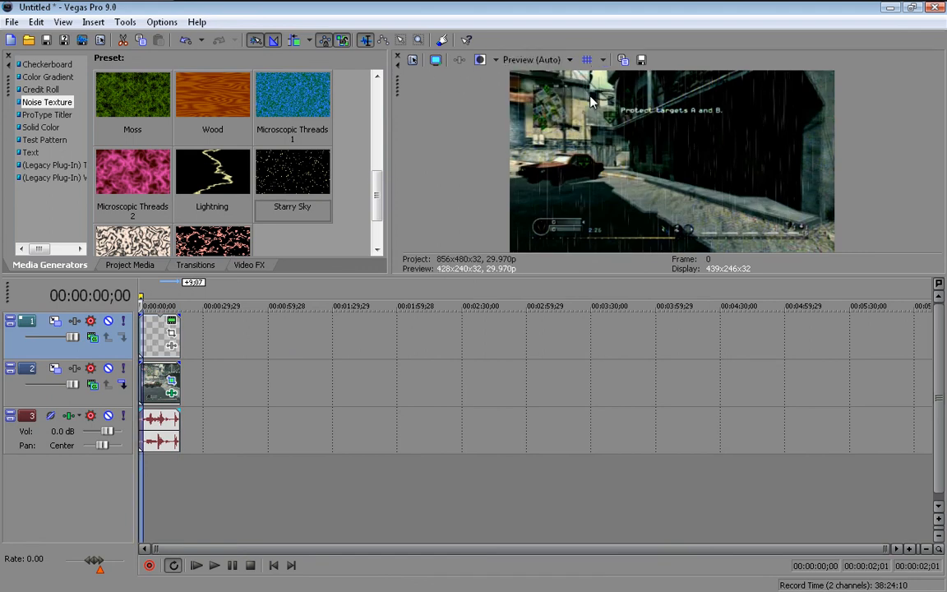
pyautogui.click(125, 21)
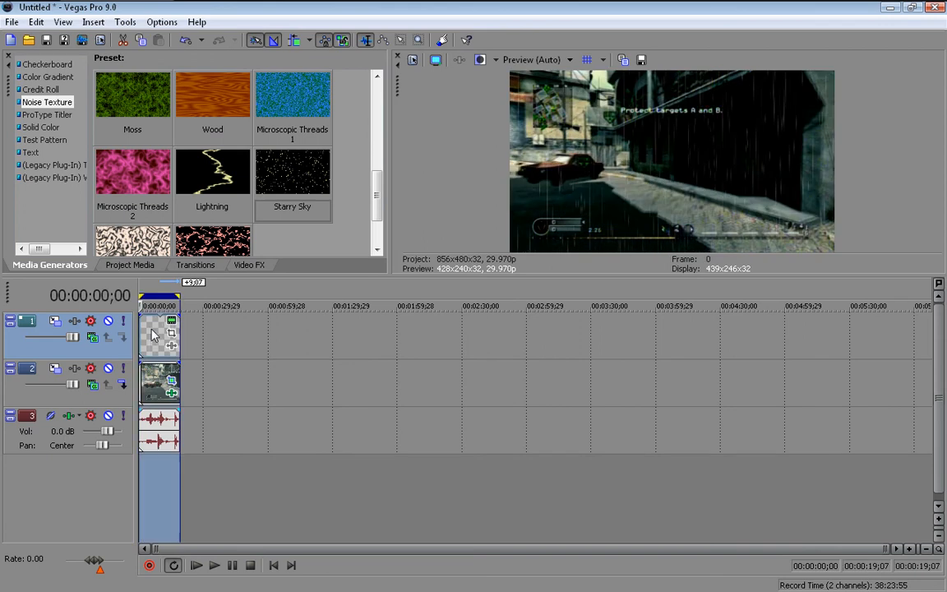
pyautogui.click(125, 22)
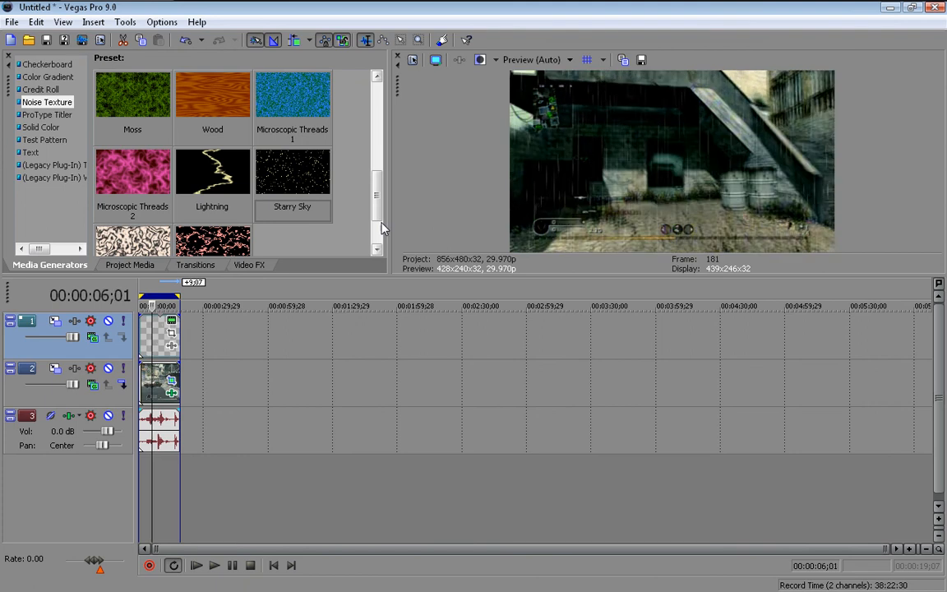
# Step: Play back the rainy gameplay preview, then exit Vegas Pro to the desktop
pyautogui.click(196, 564)
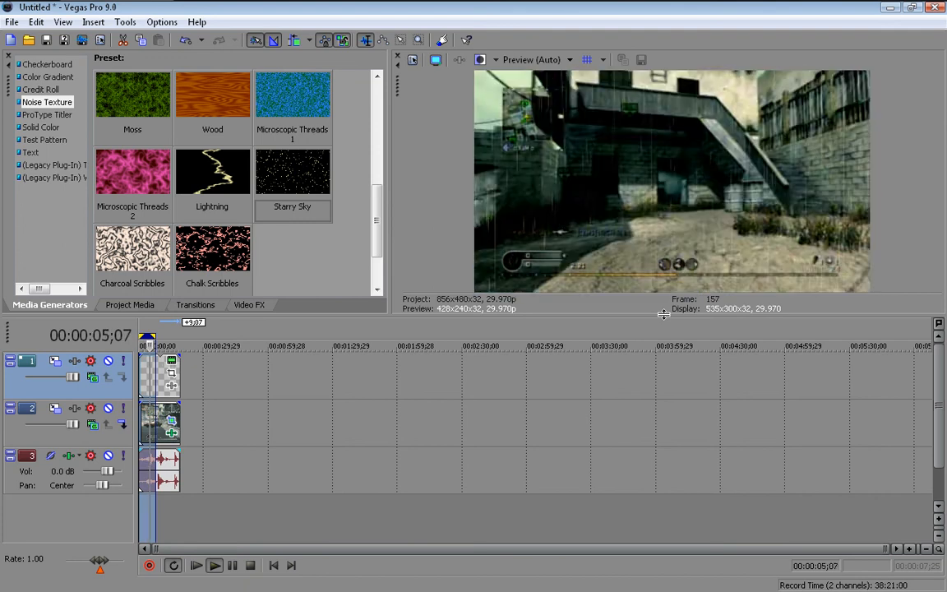
pyautogui.click(214, 564)
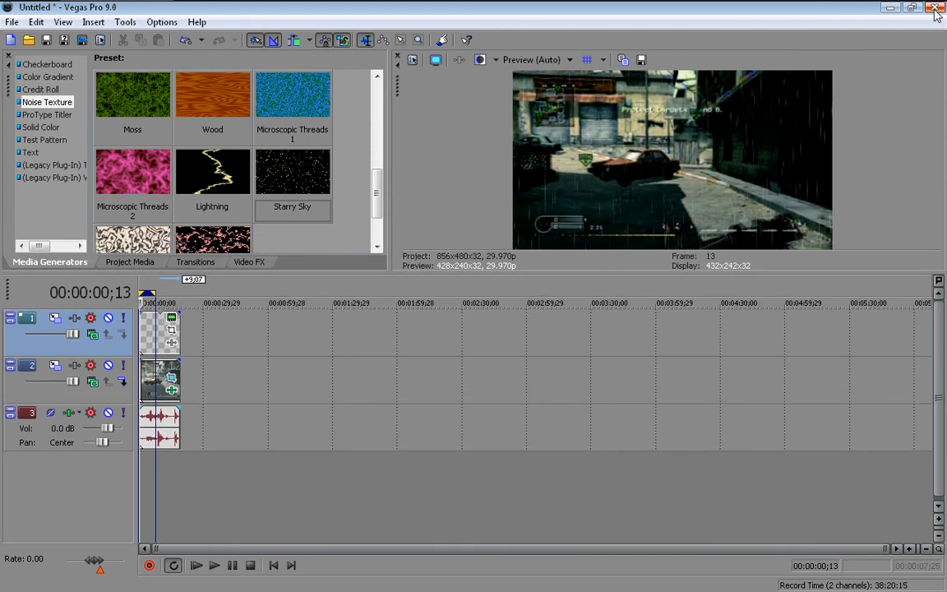
pyautogui.moveTo(869, 15)
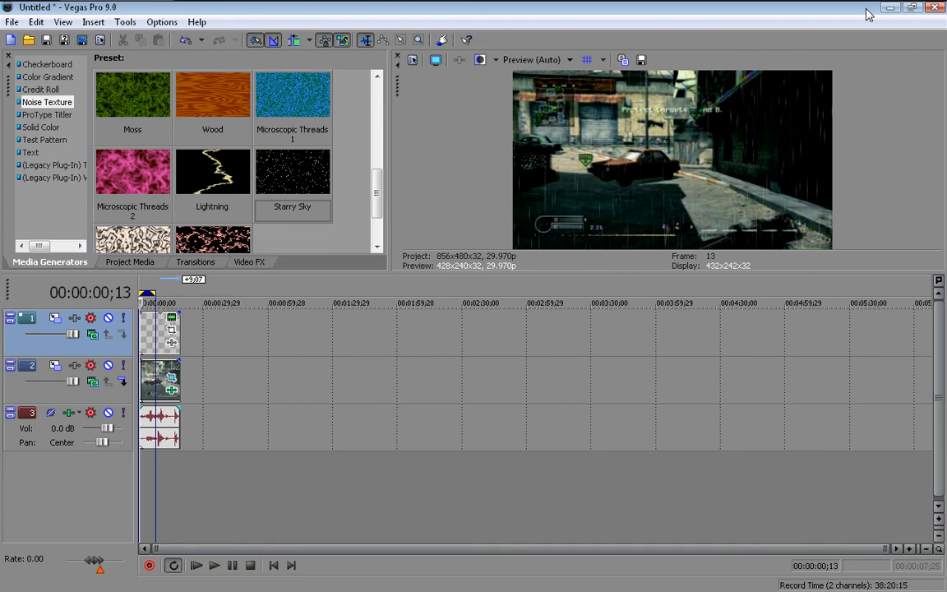
pyautogui.moveTo(869, 15)
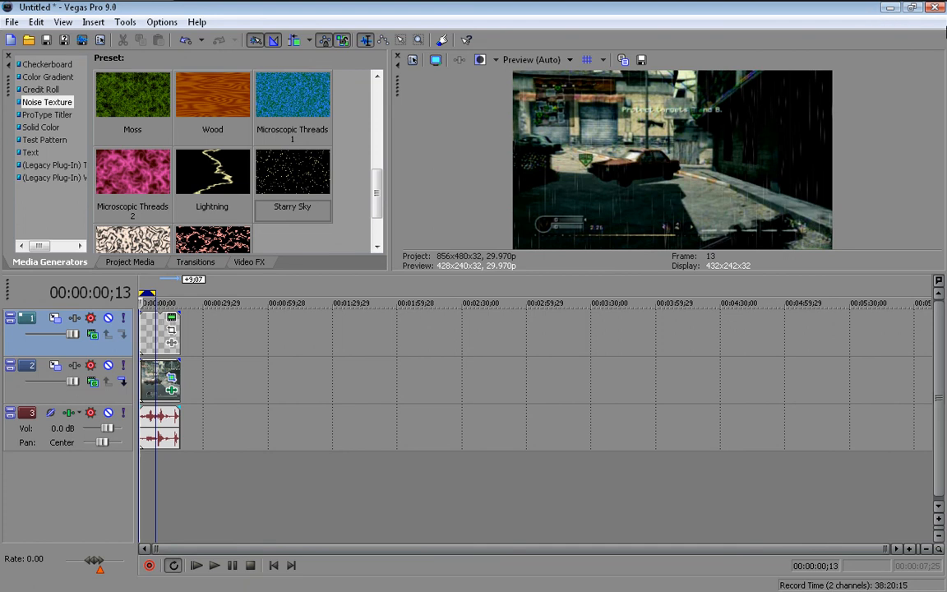
pyautogui.moveTo(936, 7)
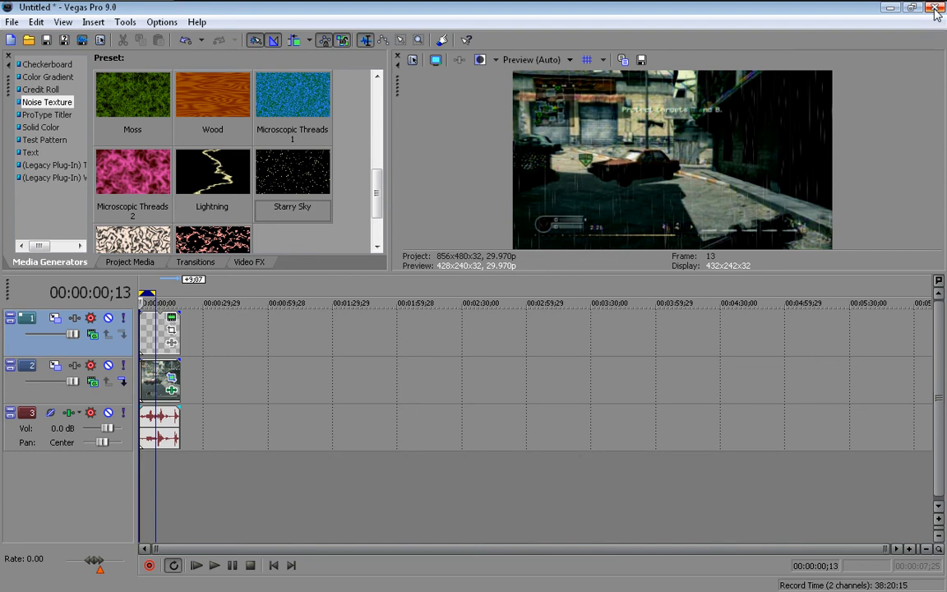
pyautogui.click(934, 6)
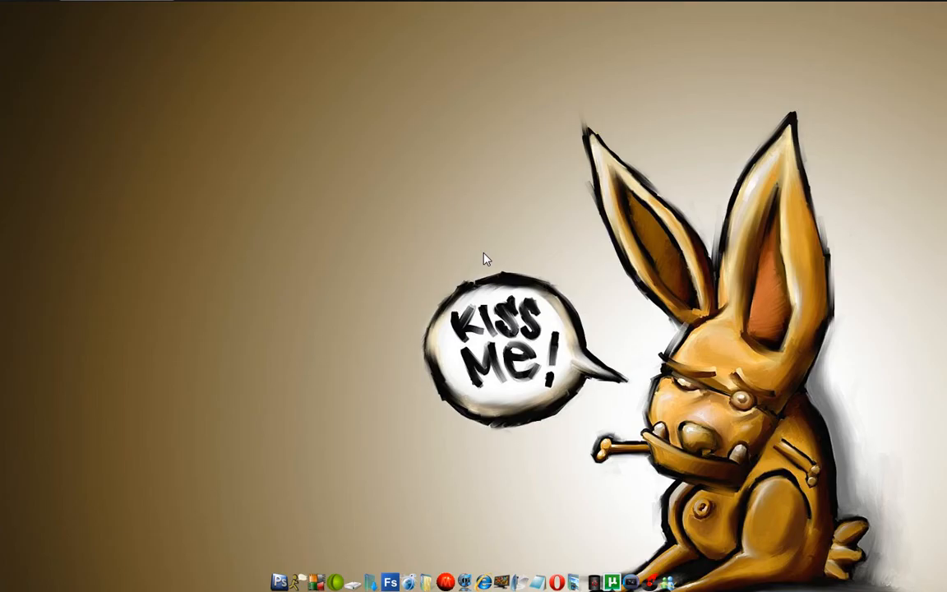